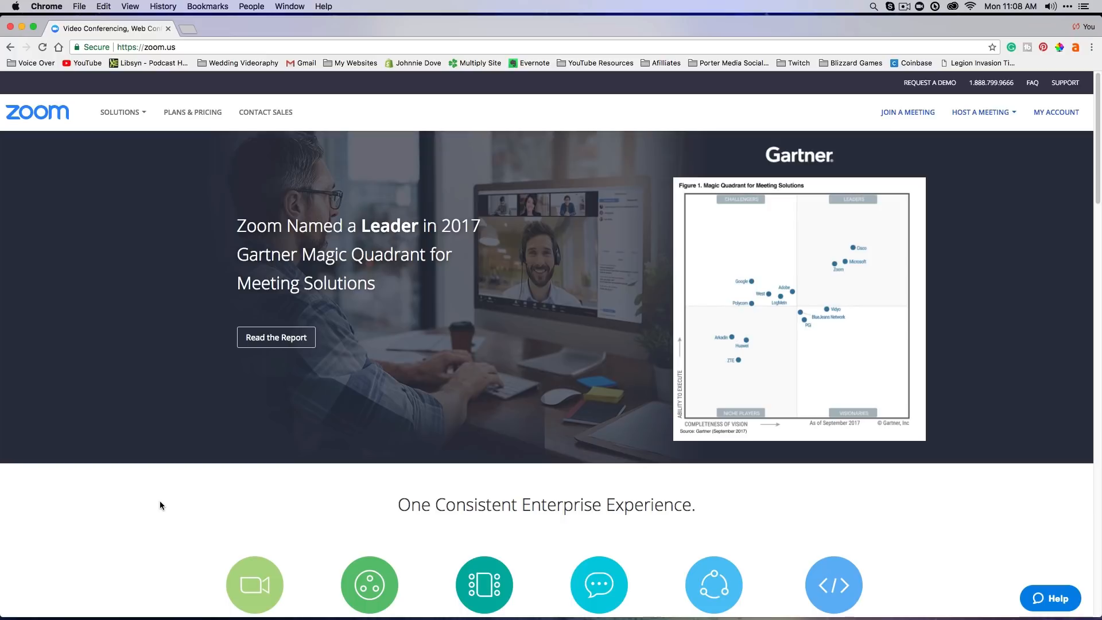
mouse_move(178, 347)
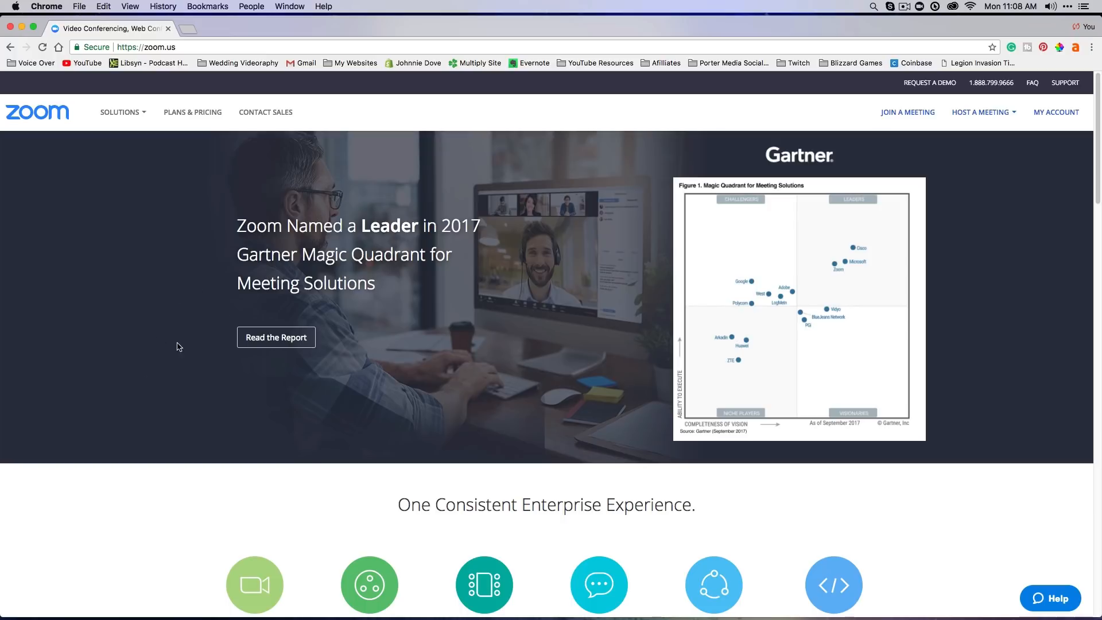
mouse_move(175, 217)
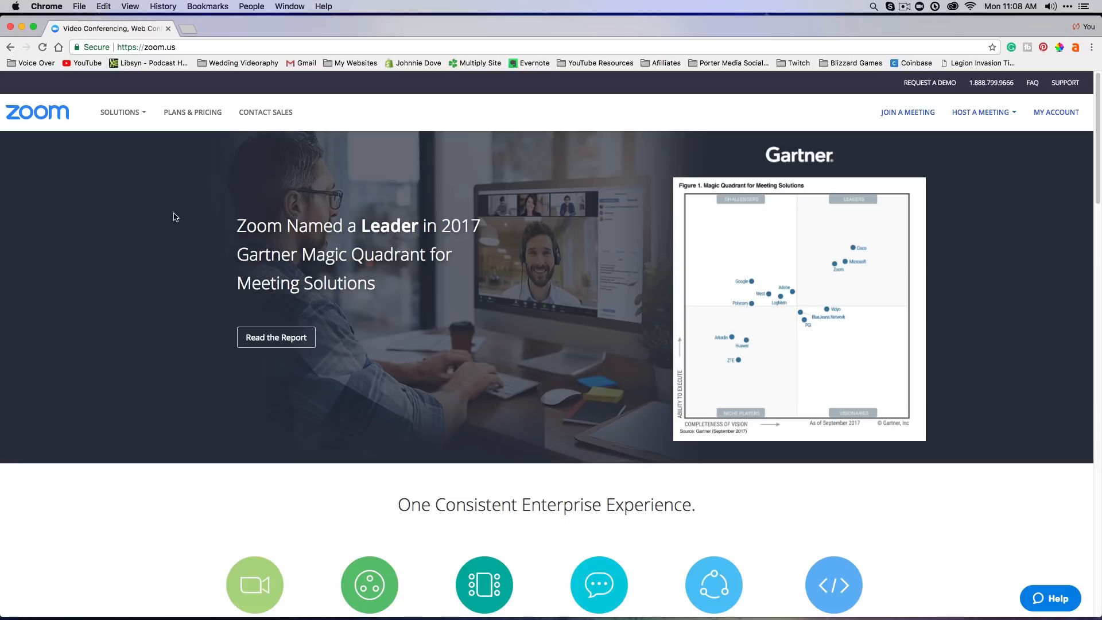
mouse_move(508, 231)
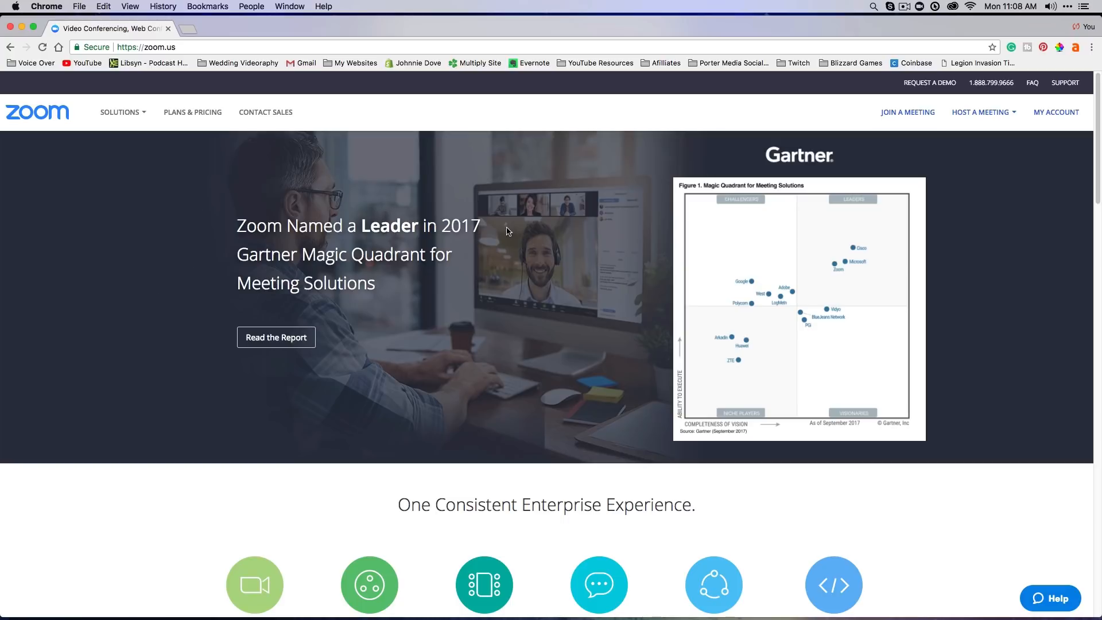
mouse_move(1056, 112)
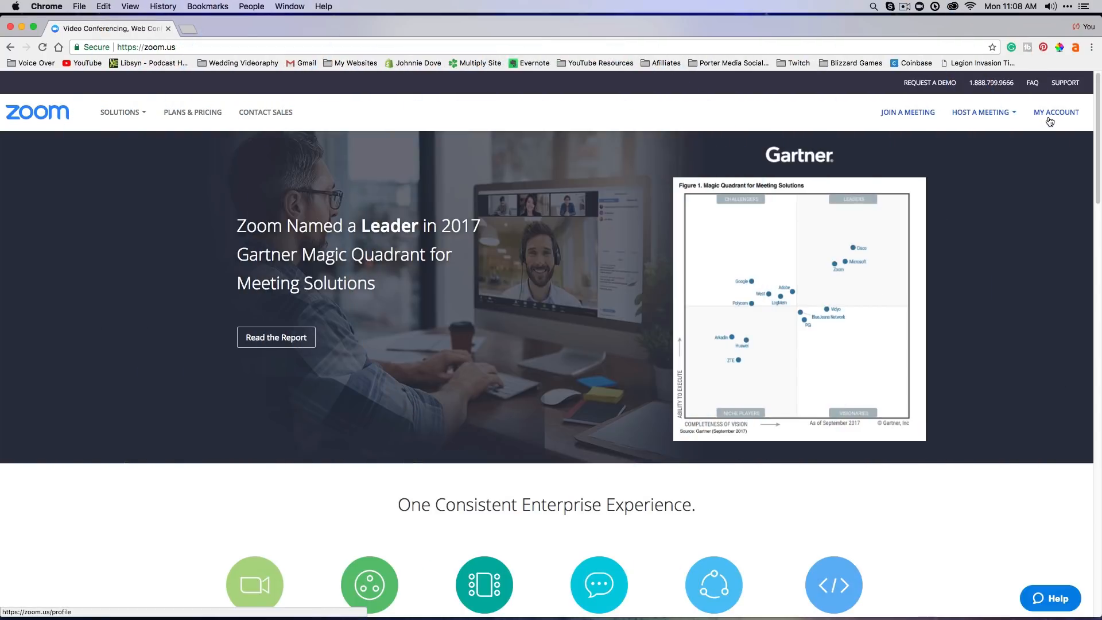
Go to MY ACCOUNT to view the profile with user type, capacity and time zone.
click(1056, 112)
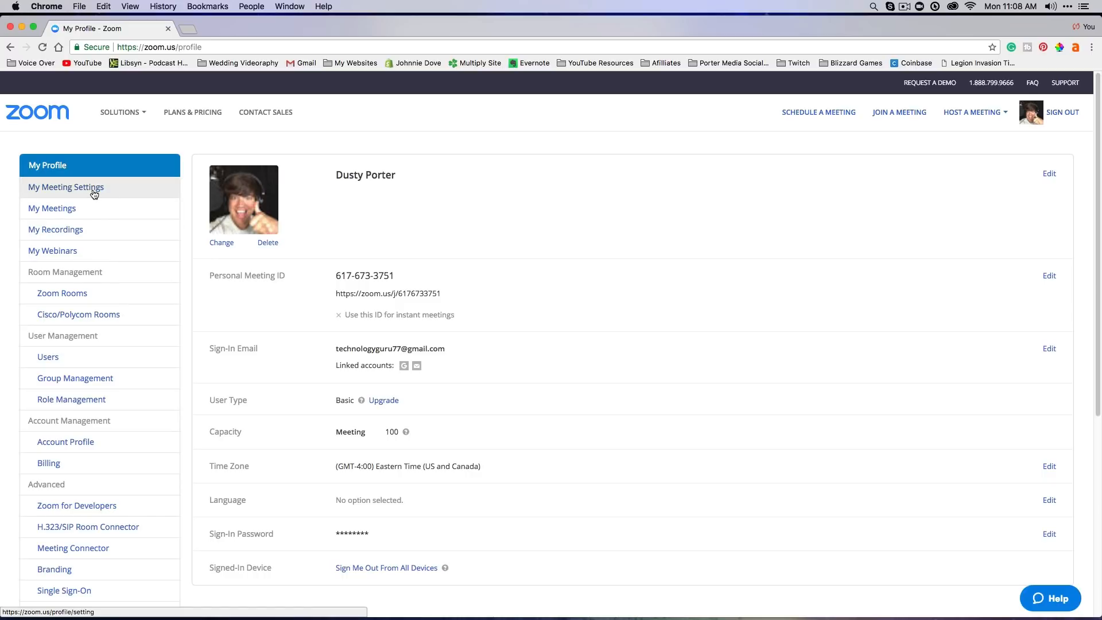
mouse_move(692, 117)
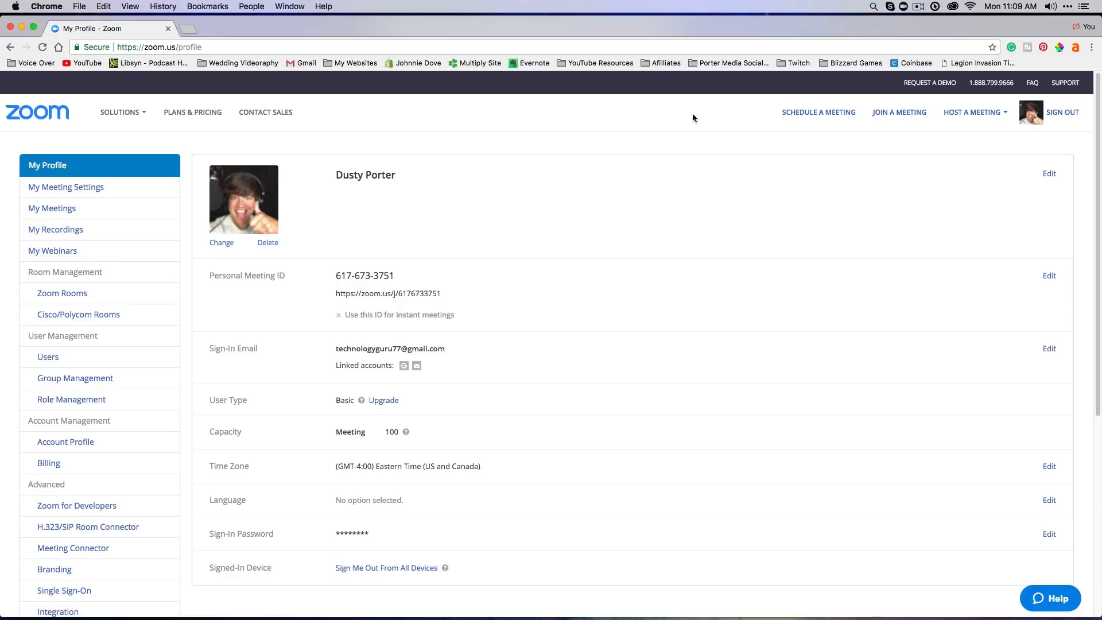
mouse_move(818, 111)
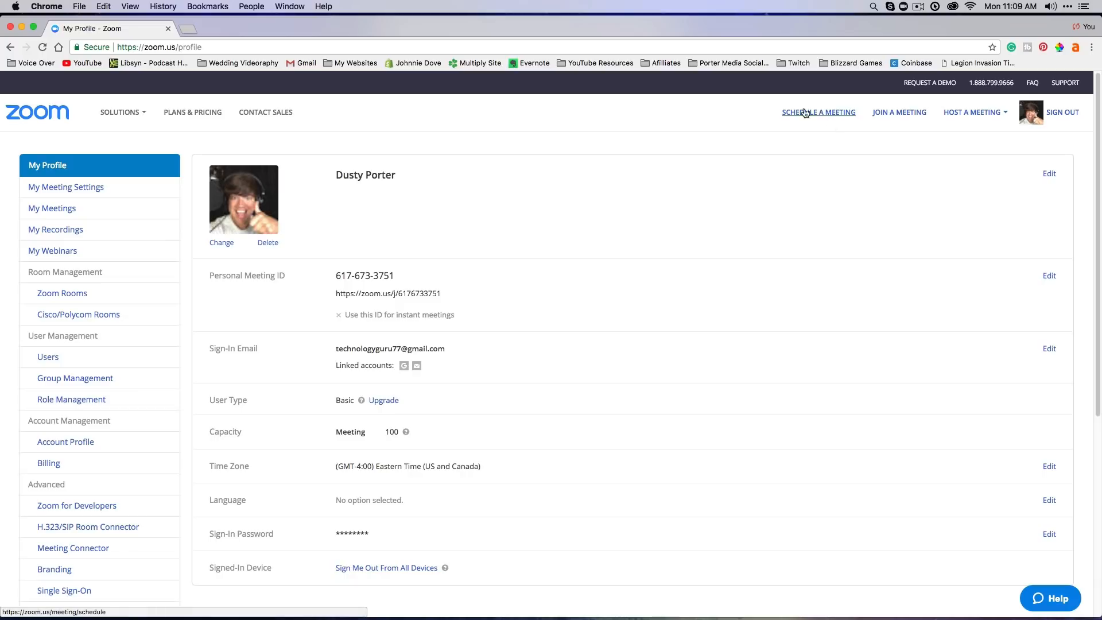
Schedule 'Meeting 1' for 03/20/2018 at 2:00 PM with a 0 hr 30 min duration.
click(818, 112)
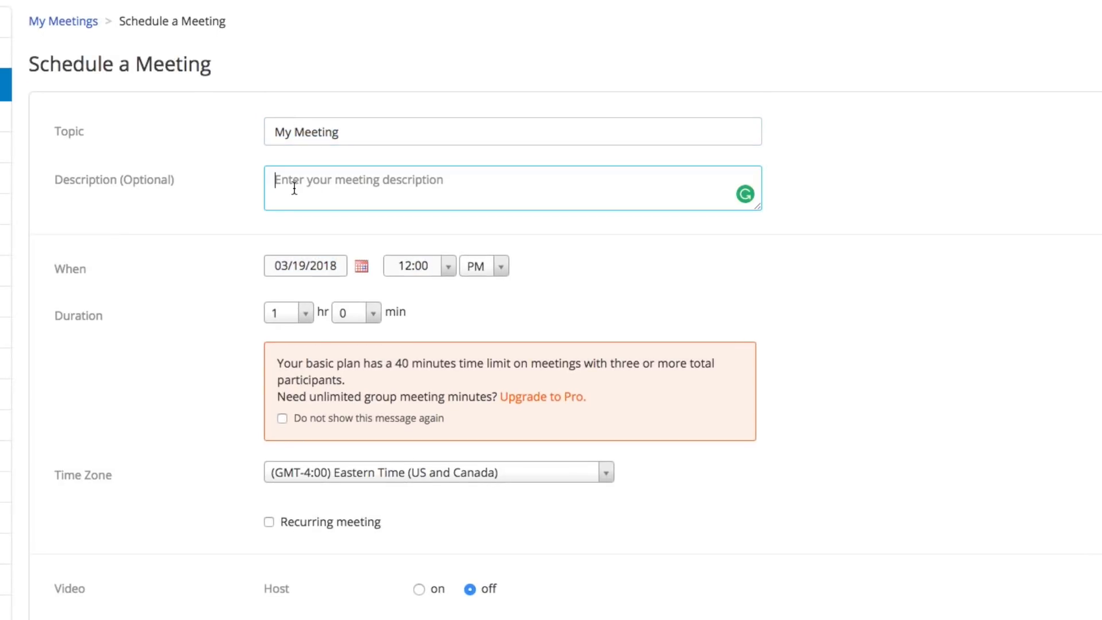
text(Mee)
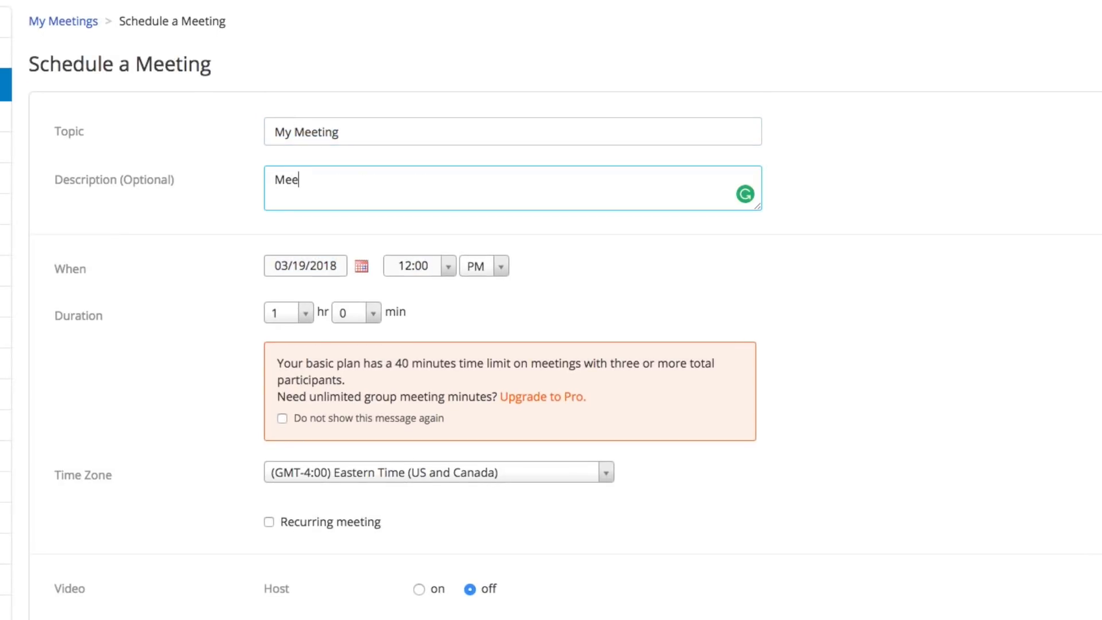
text(ting 1)
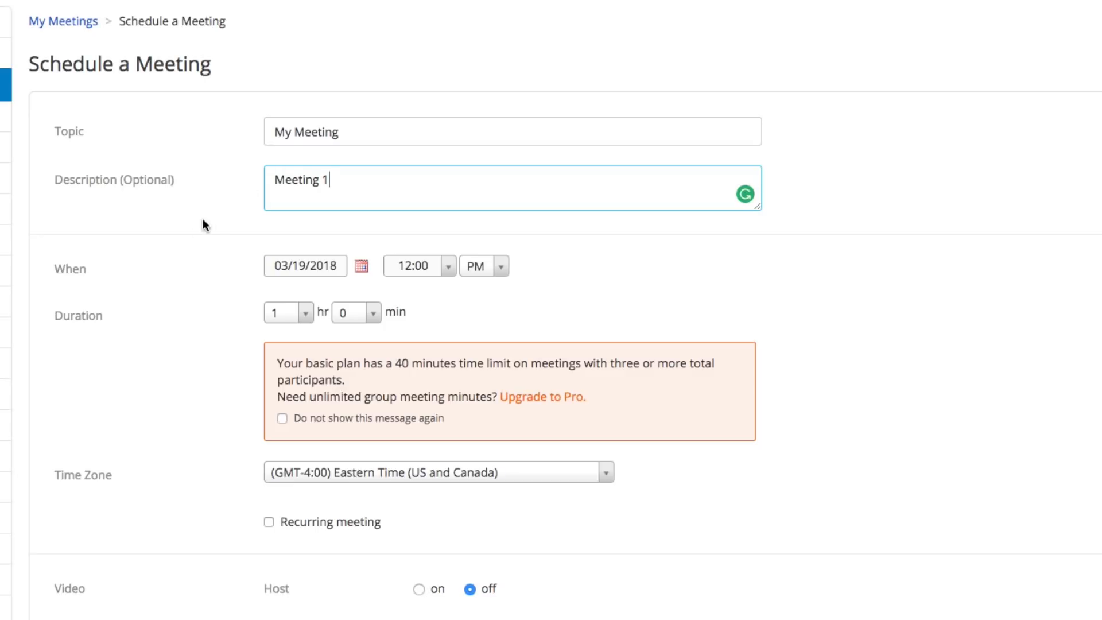
mouse_move(89, 276)
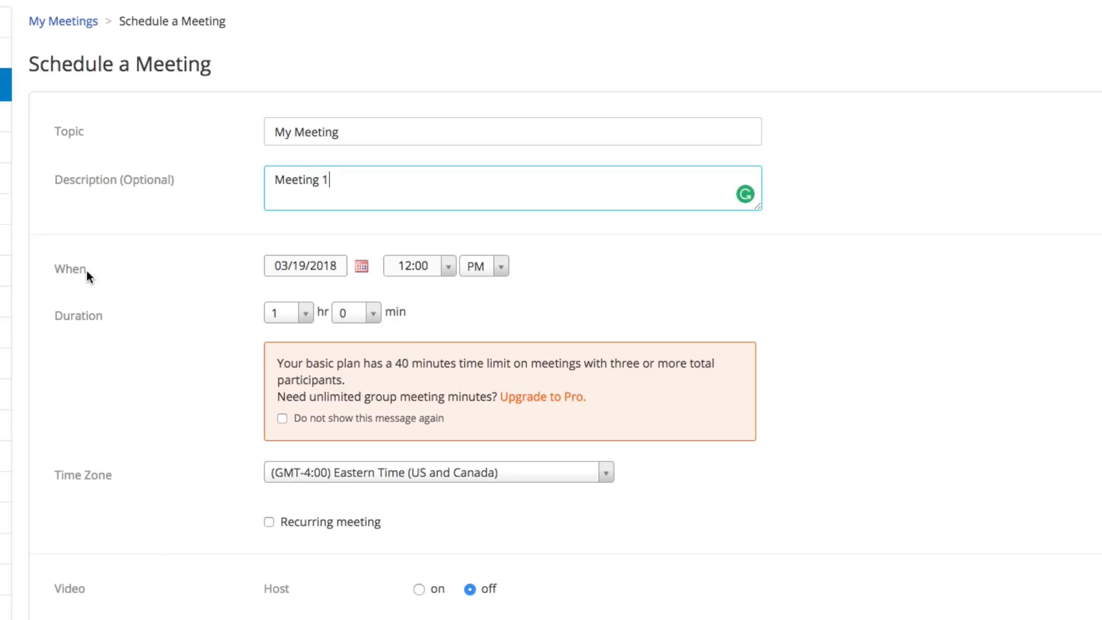
mouse_move(180, 314)
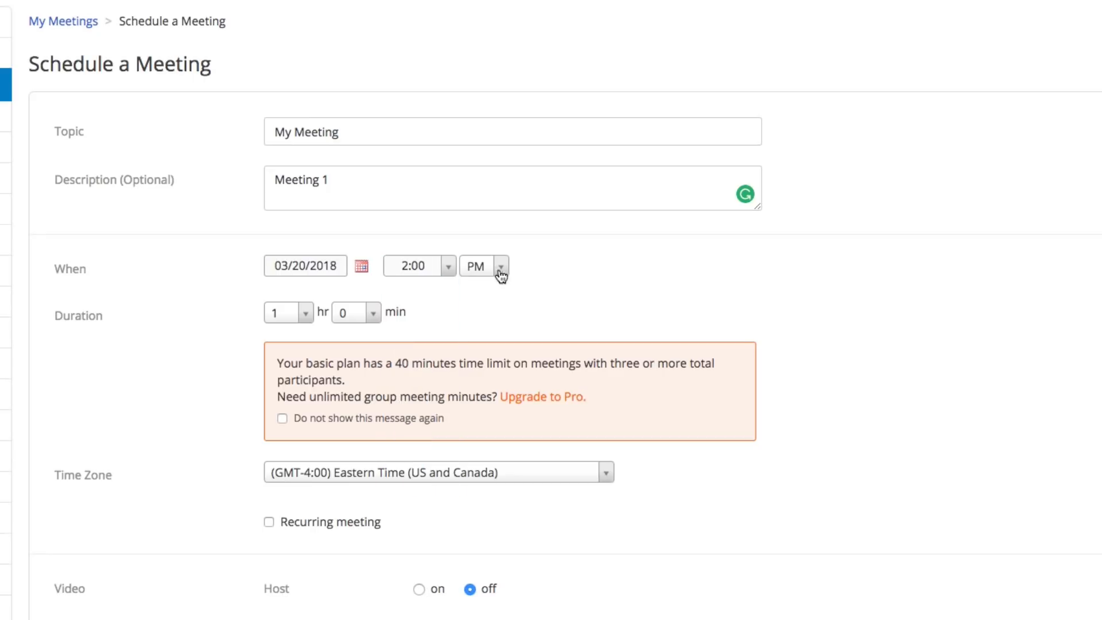
click(288, 312)
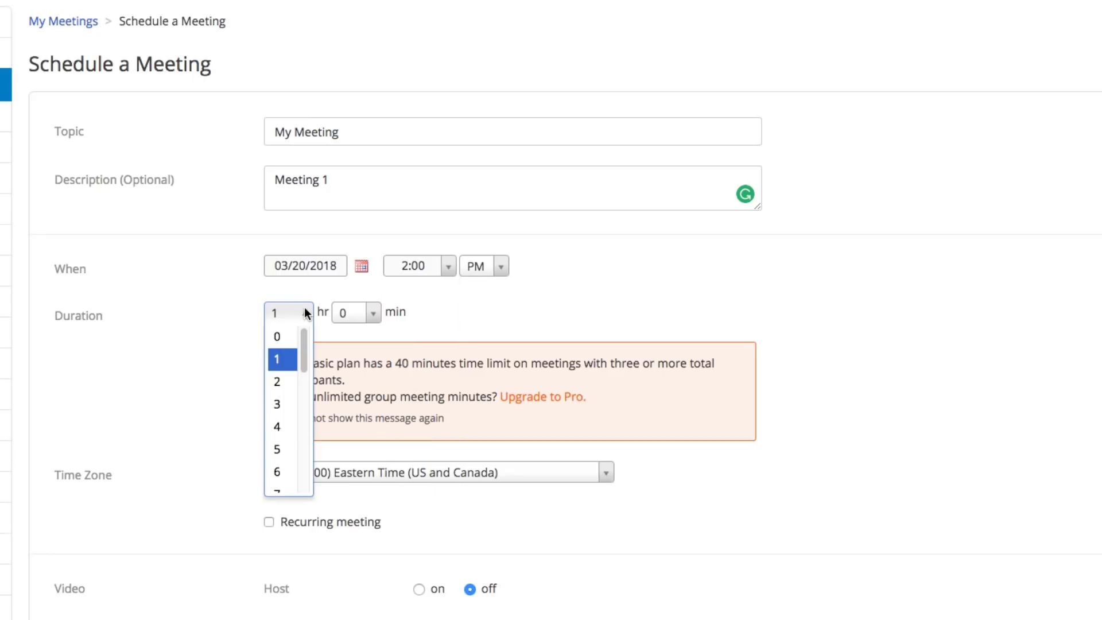
click(277, 336)
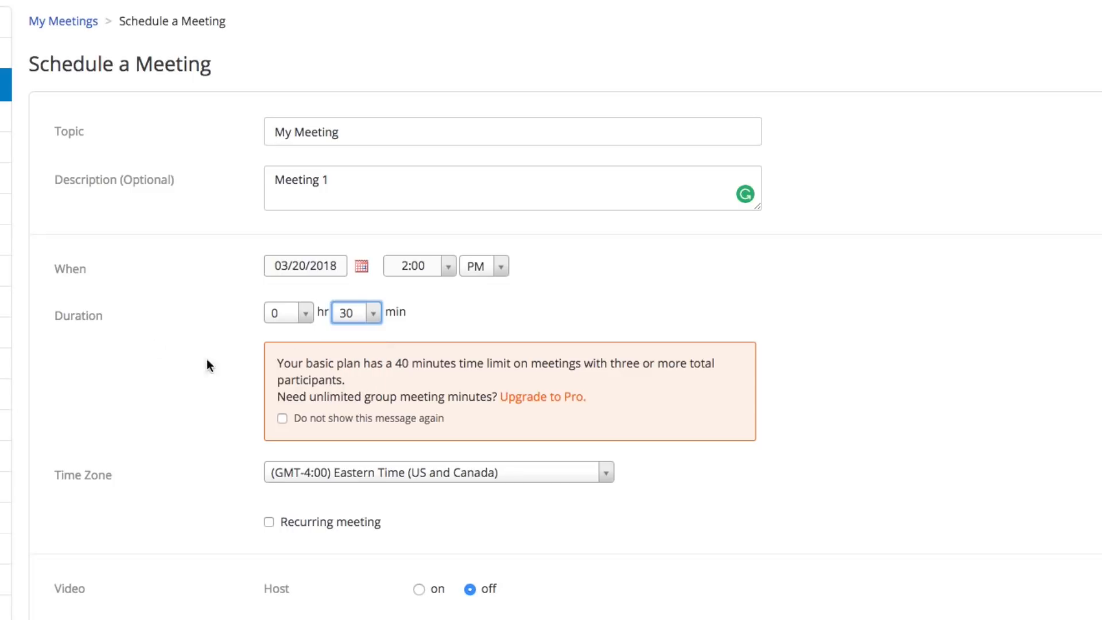
scroll(down, 3)
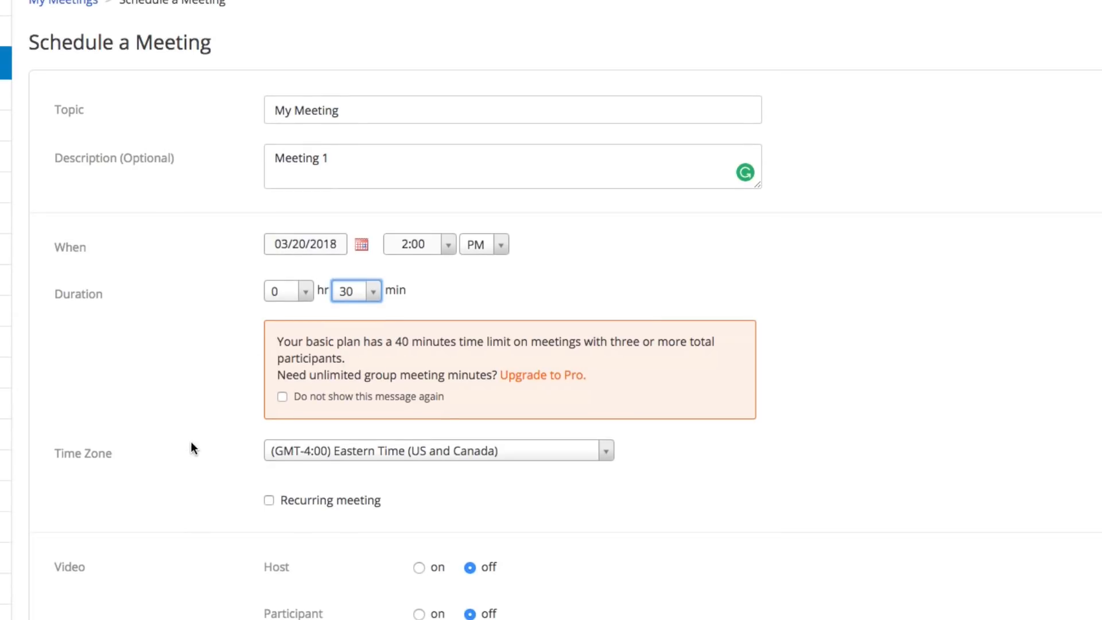
mouse_move(185, 447)
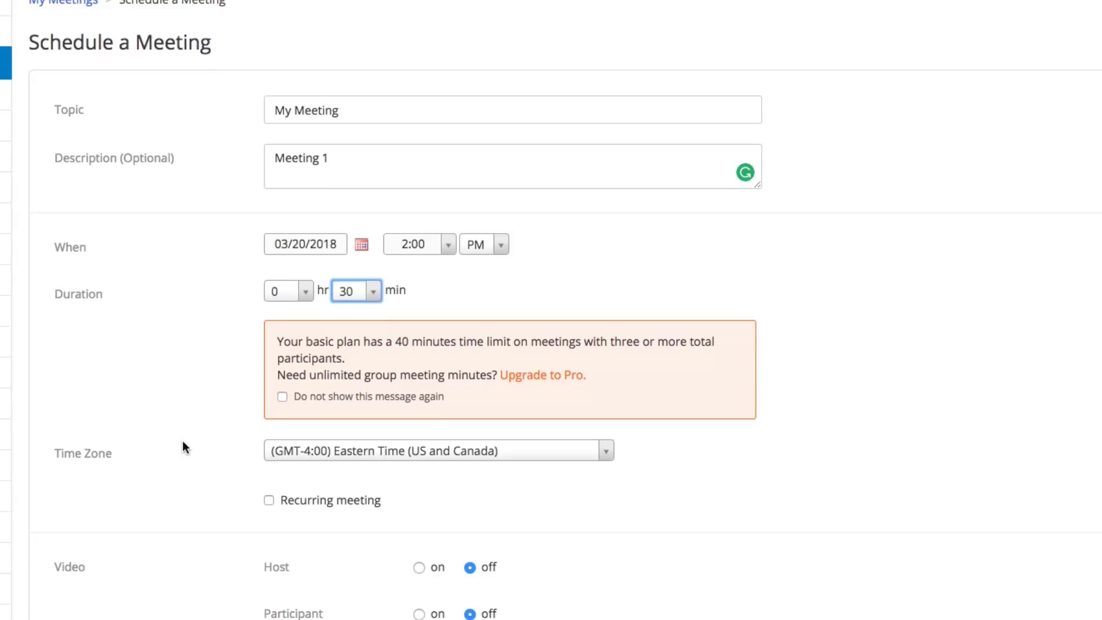
mouse_move(264, 423)
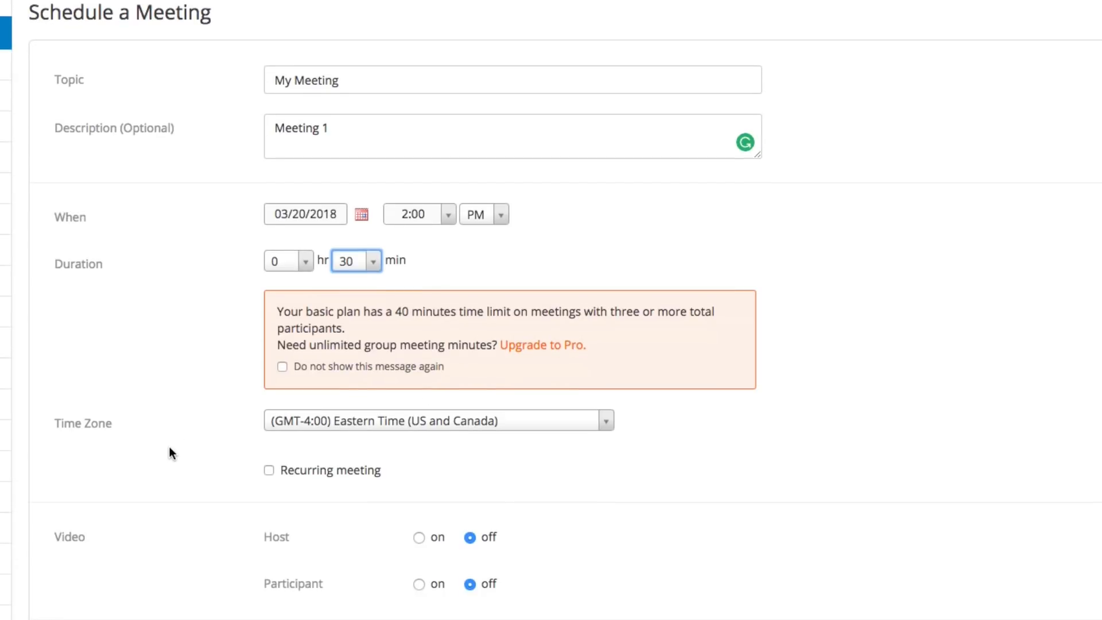
scroll(down, 3)
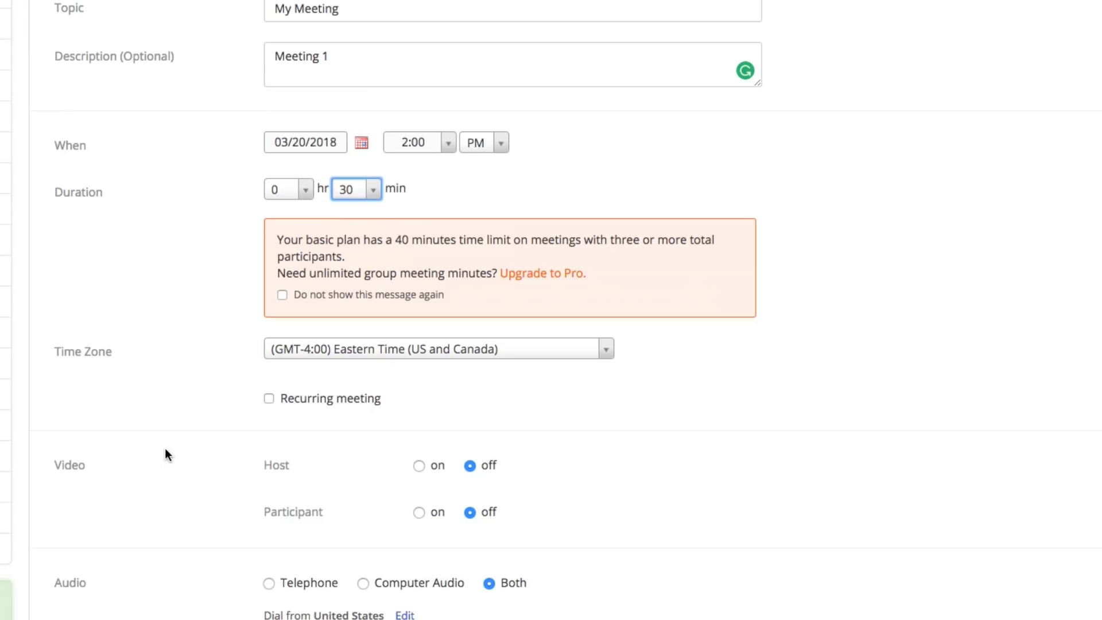
mouse_move(360, 389)
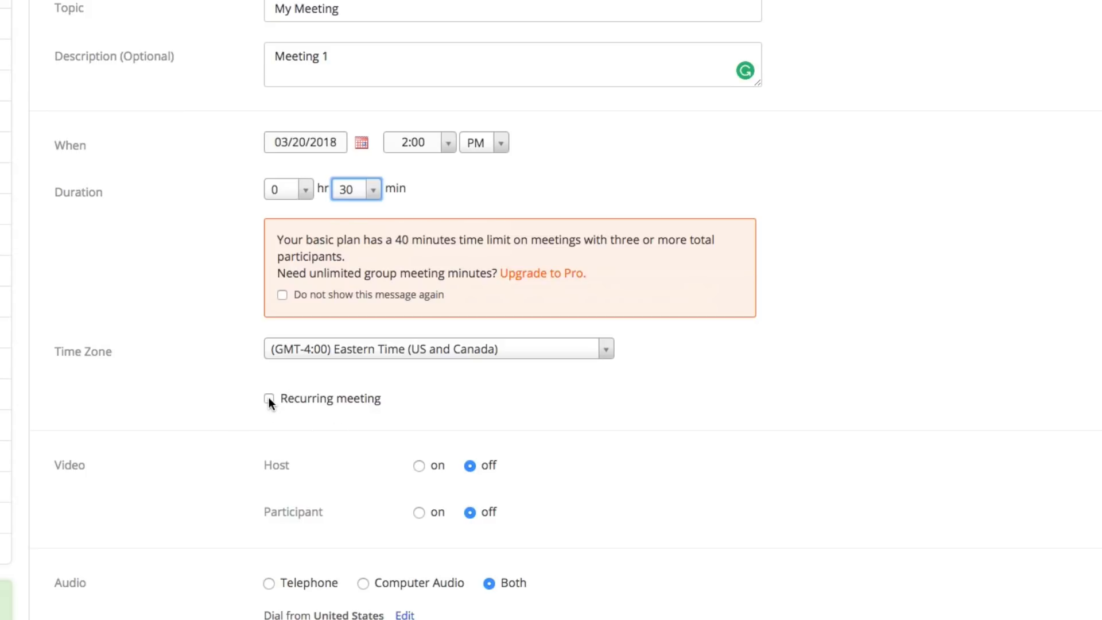
mouse_move(182, 417)
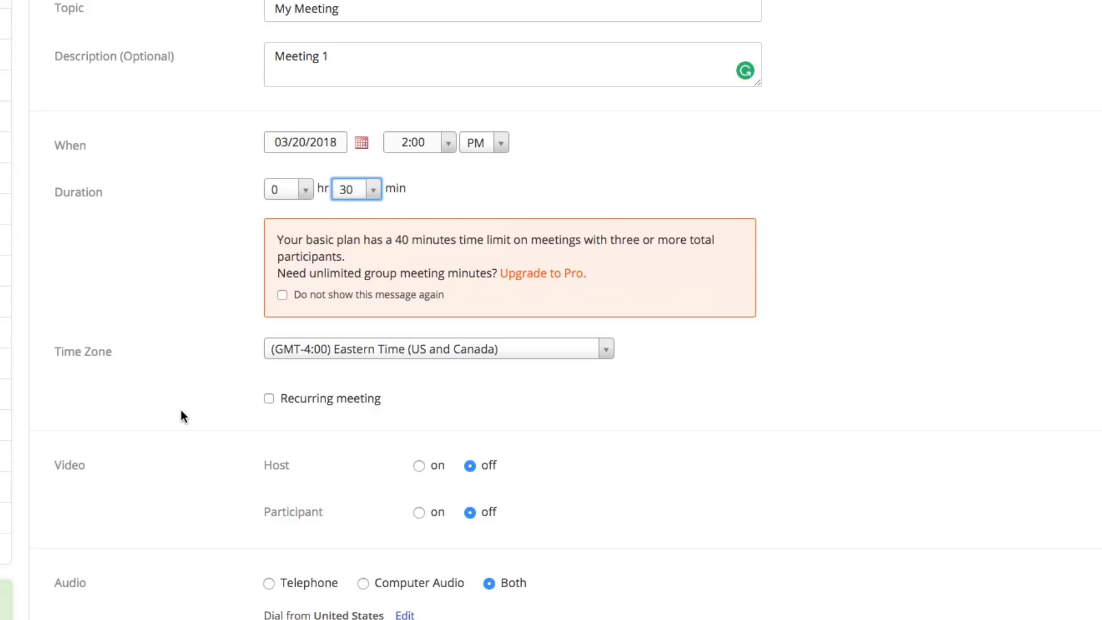
scroll(down, 3)
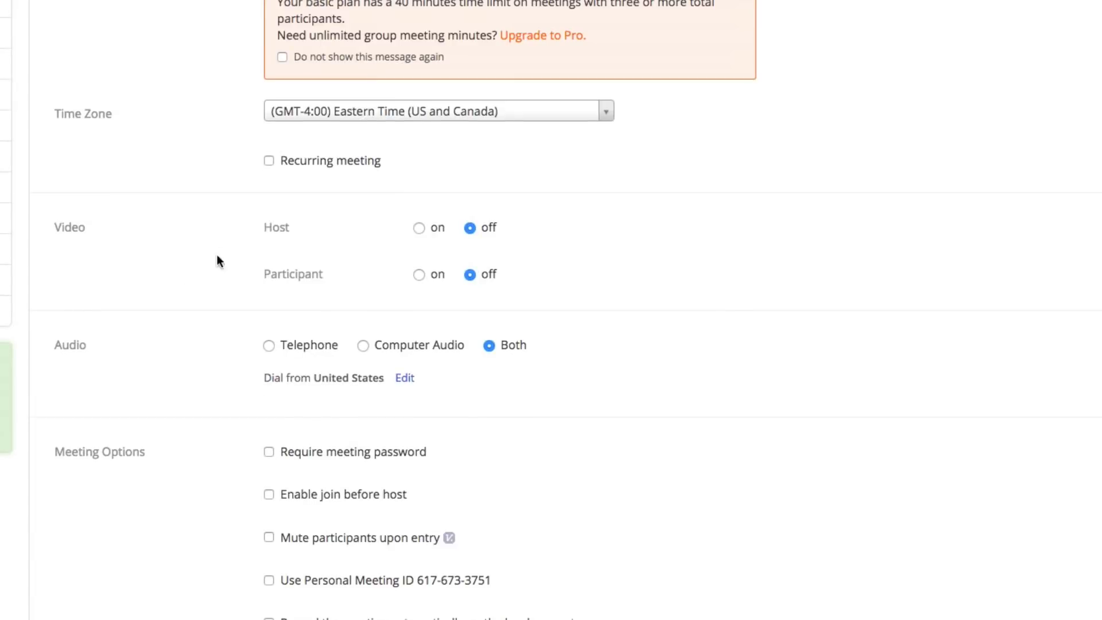
mouse_move(363, 225)
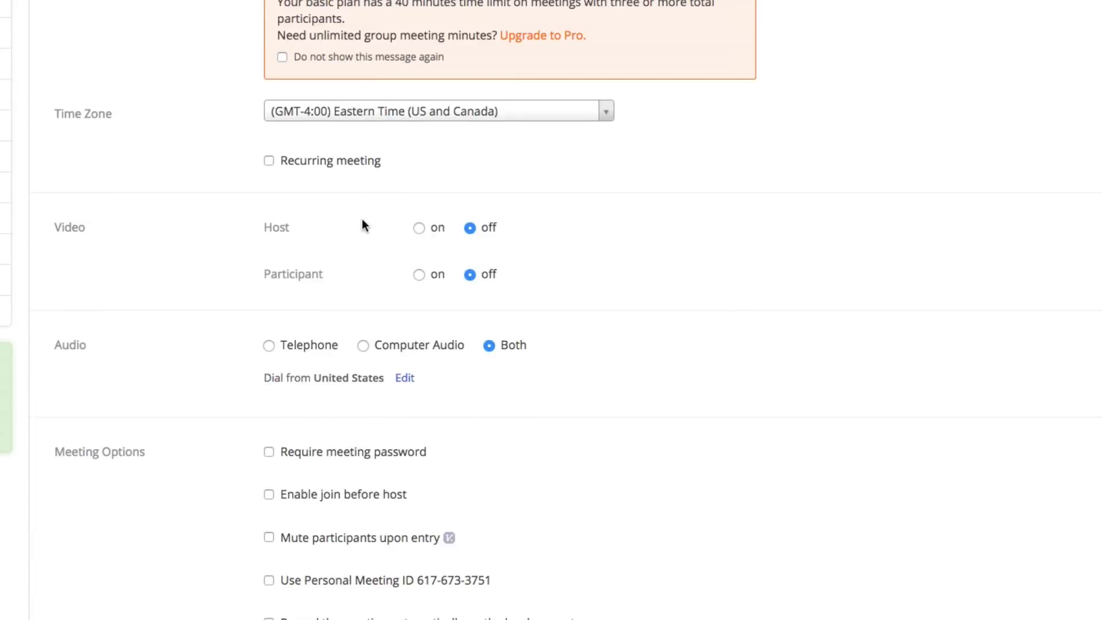
click(418, 227)
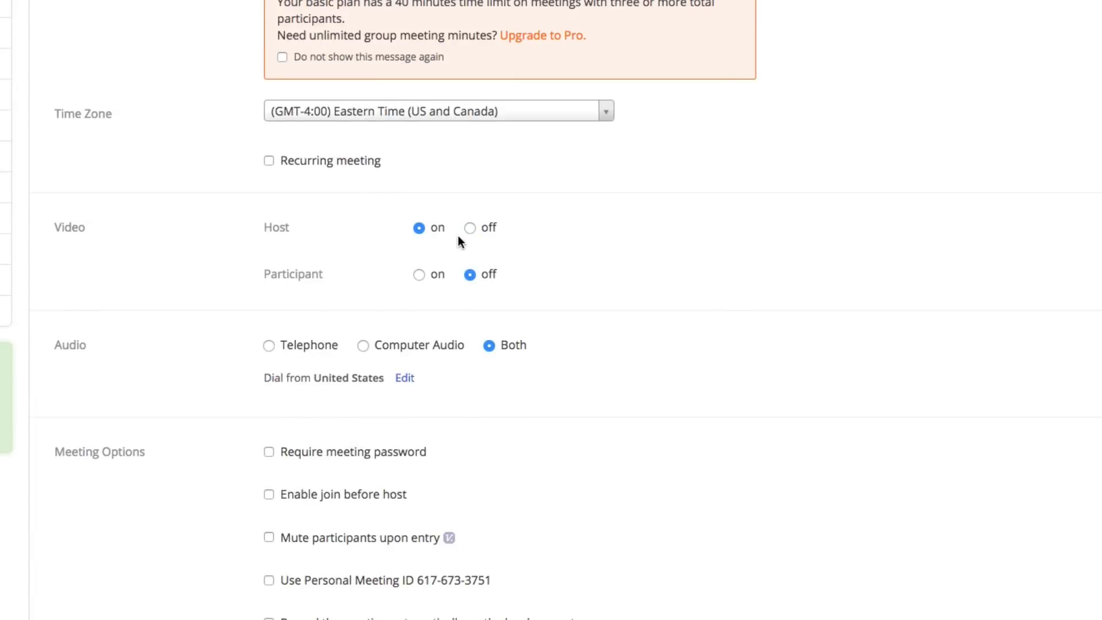
click(470, 228)
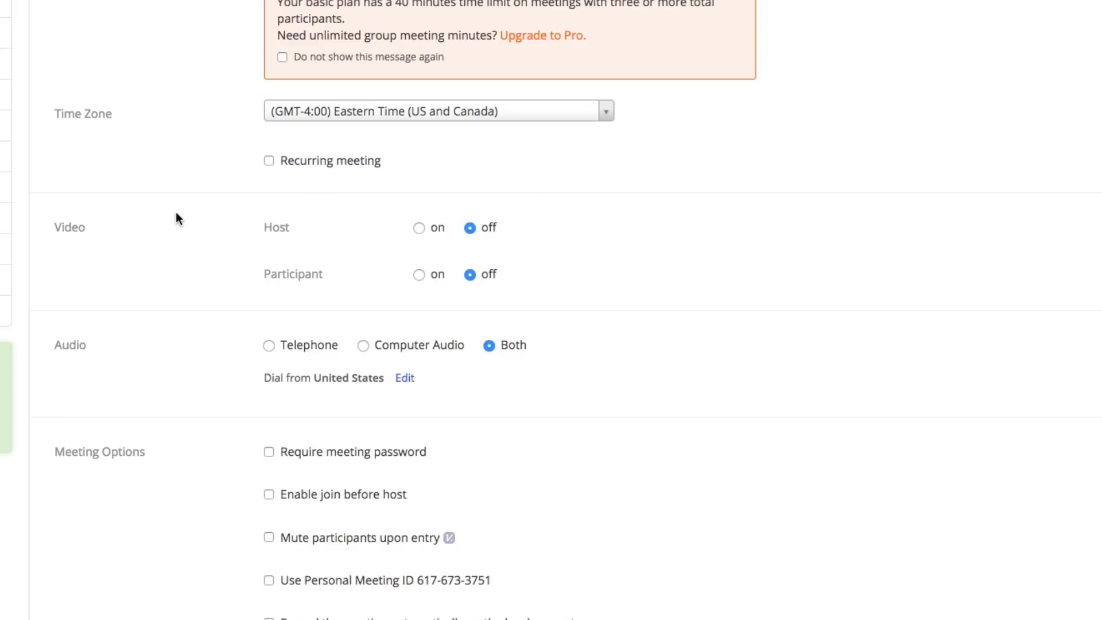
mouse_move(166, 240)
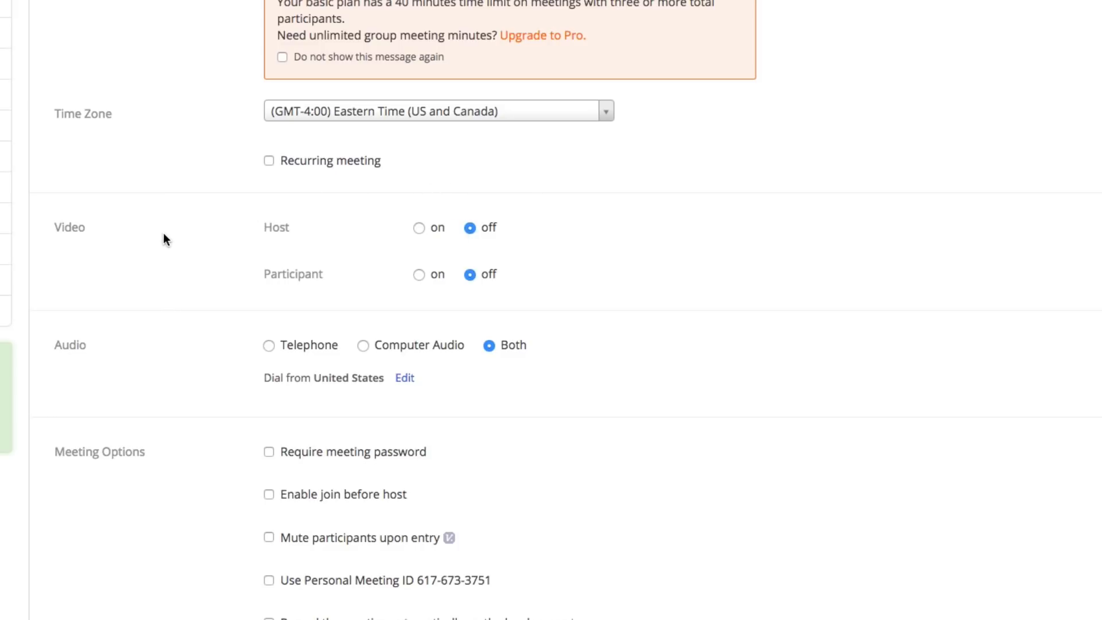
mouse_move(431, 280)
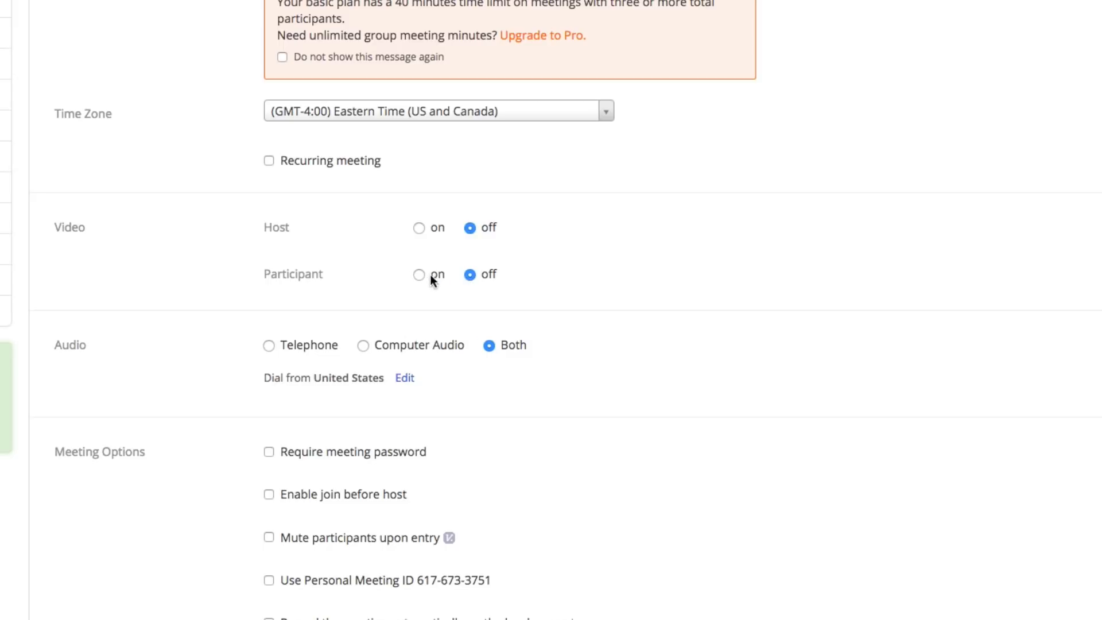
mouse_move(469, 275)
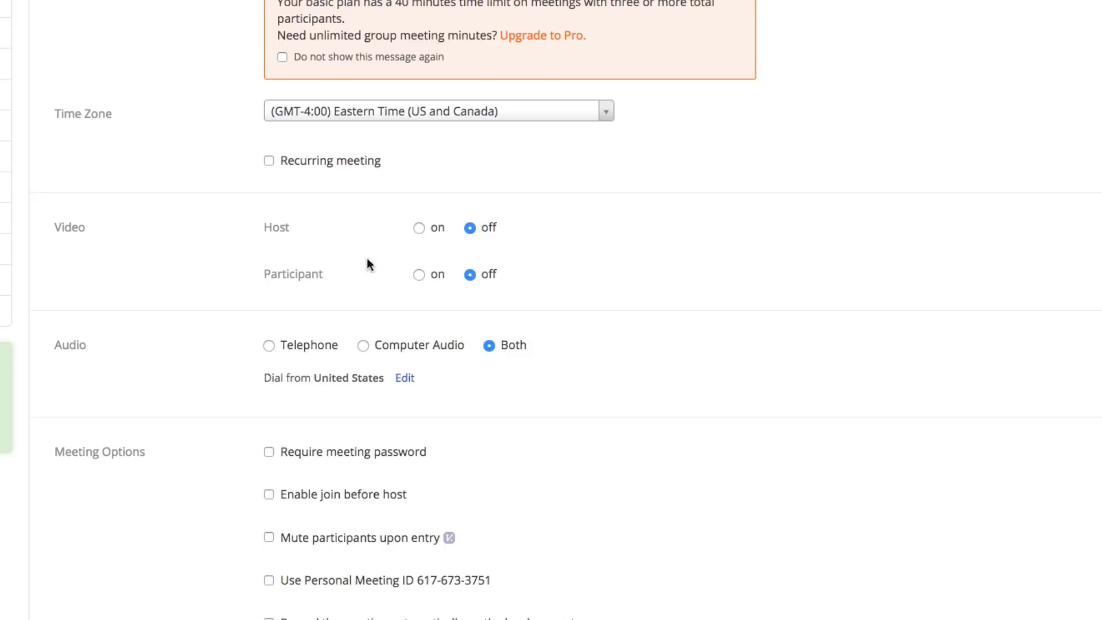
mouse_move(324, 403)
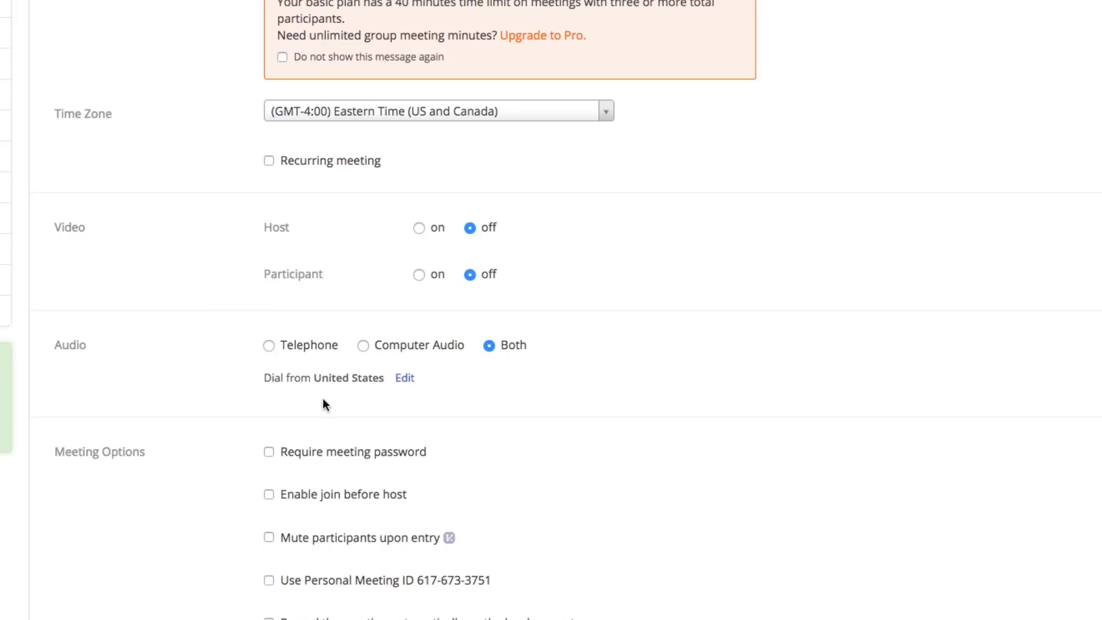
mouse_move(504, 392)
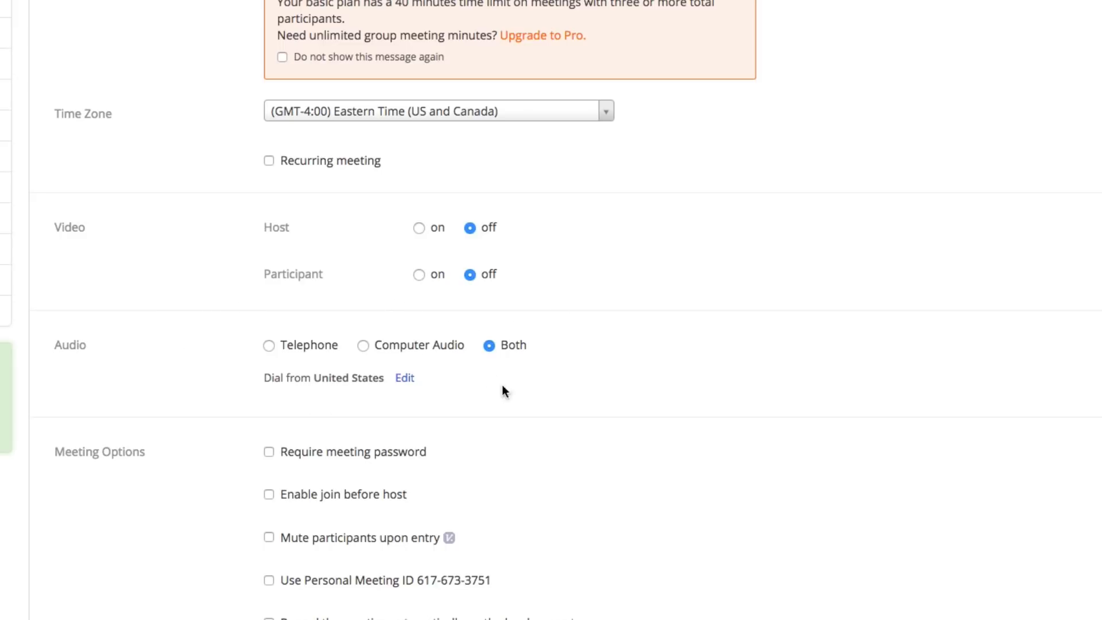
mouse_move(457, 333)
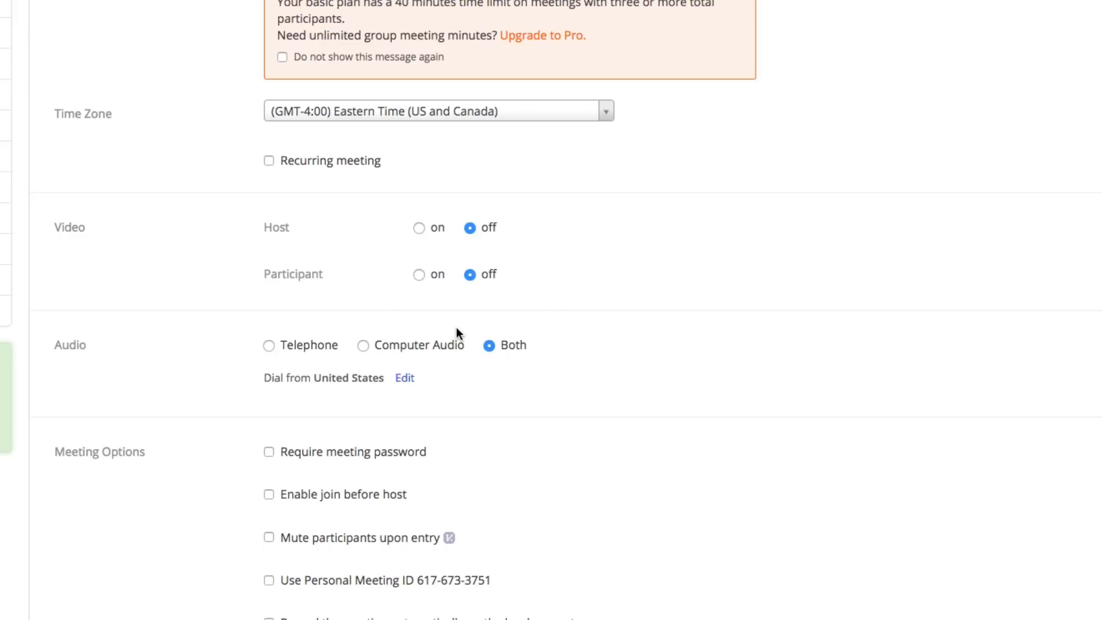
mouse_move(451, 332)
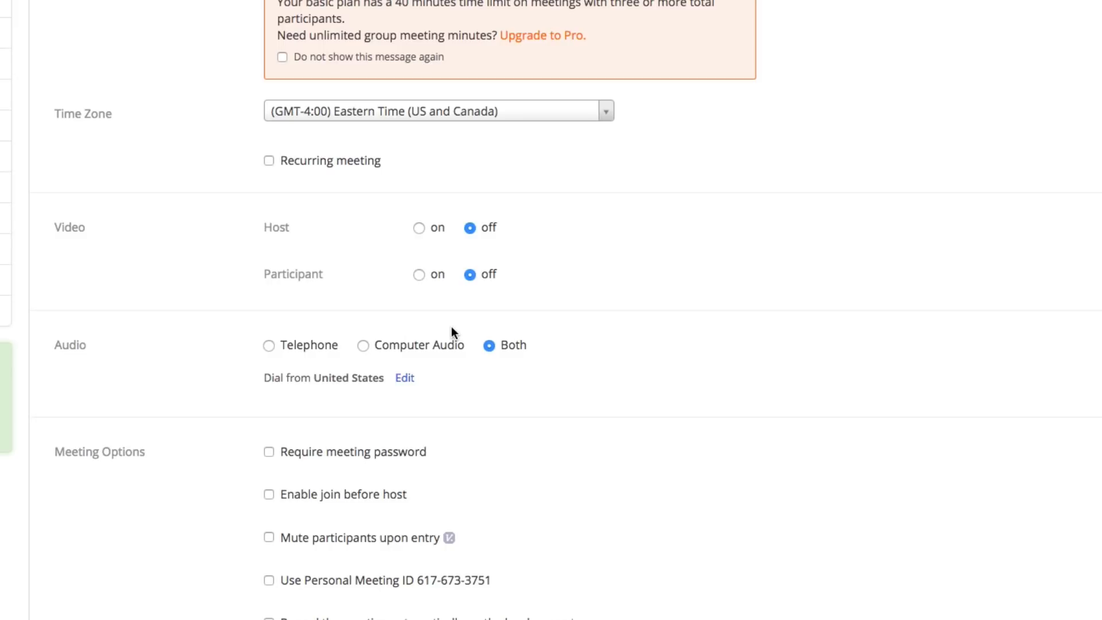
mouse_move(307, 372)
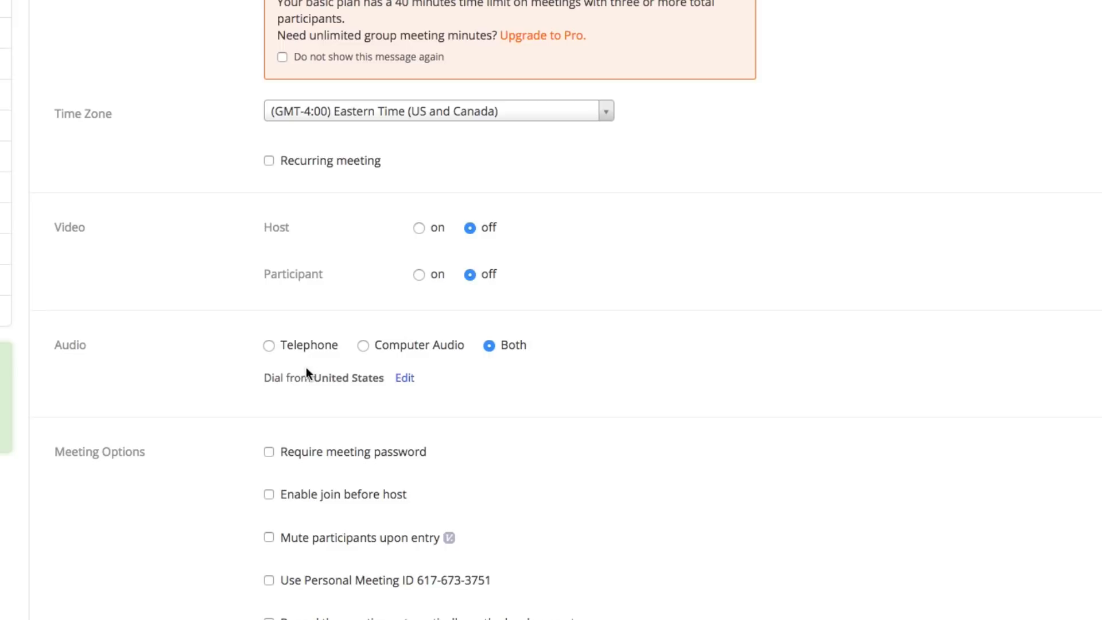
Enable join before host, leaving Use Personal Meeting ID and other options unchecked.
scroll(down, 3)
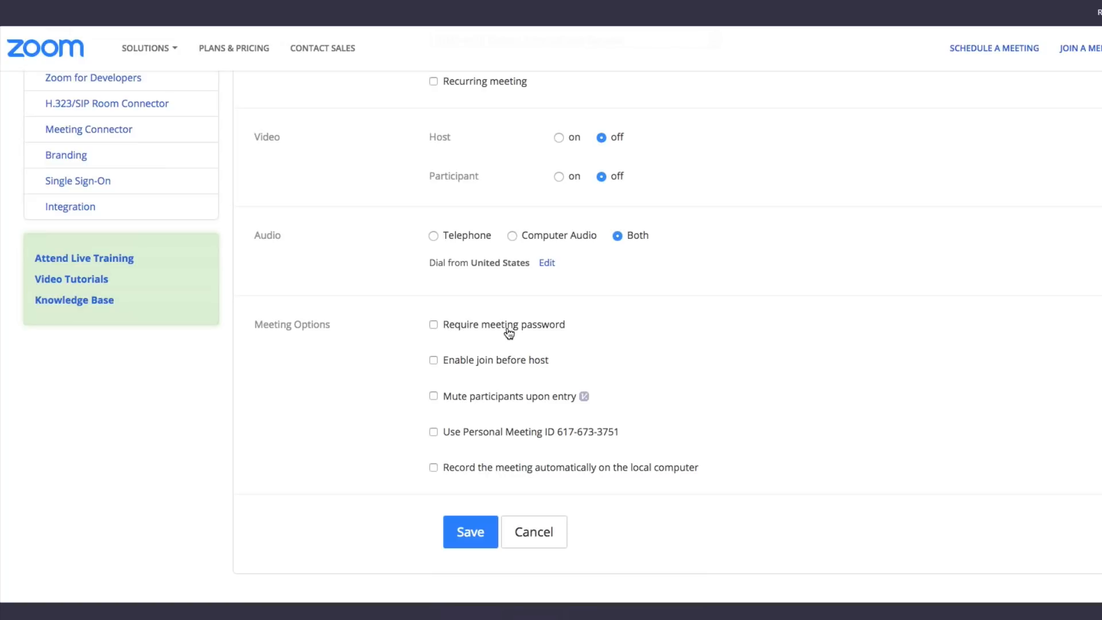
click(434, 360)
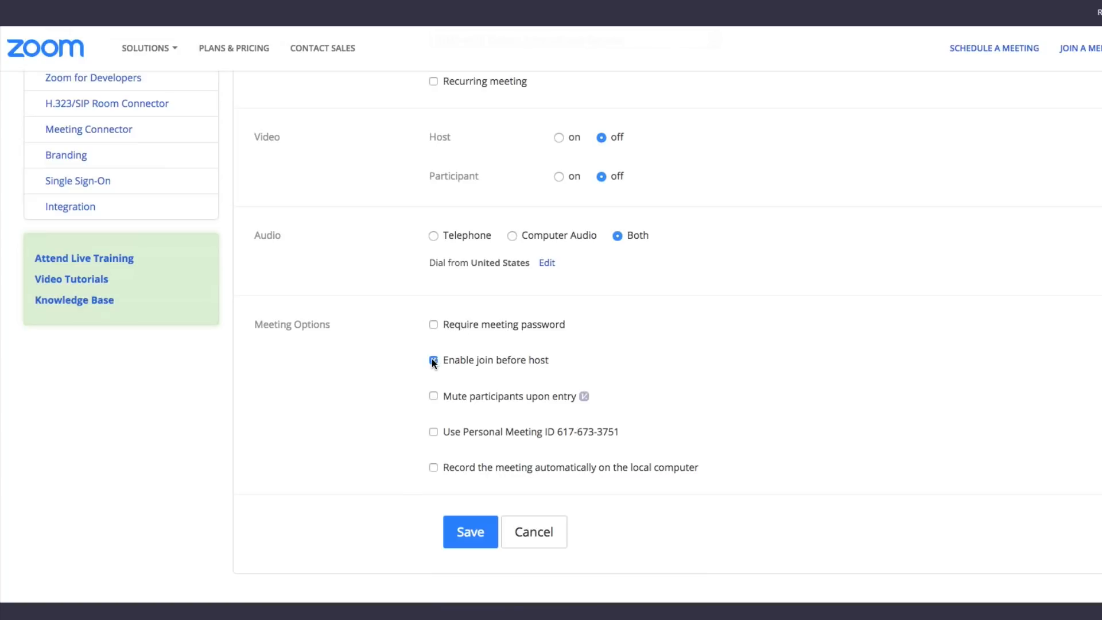
click(434, 360)
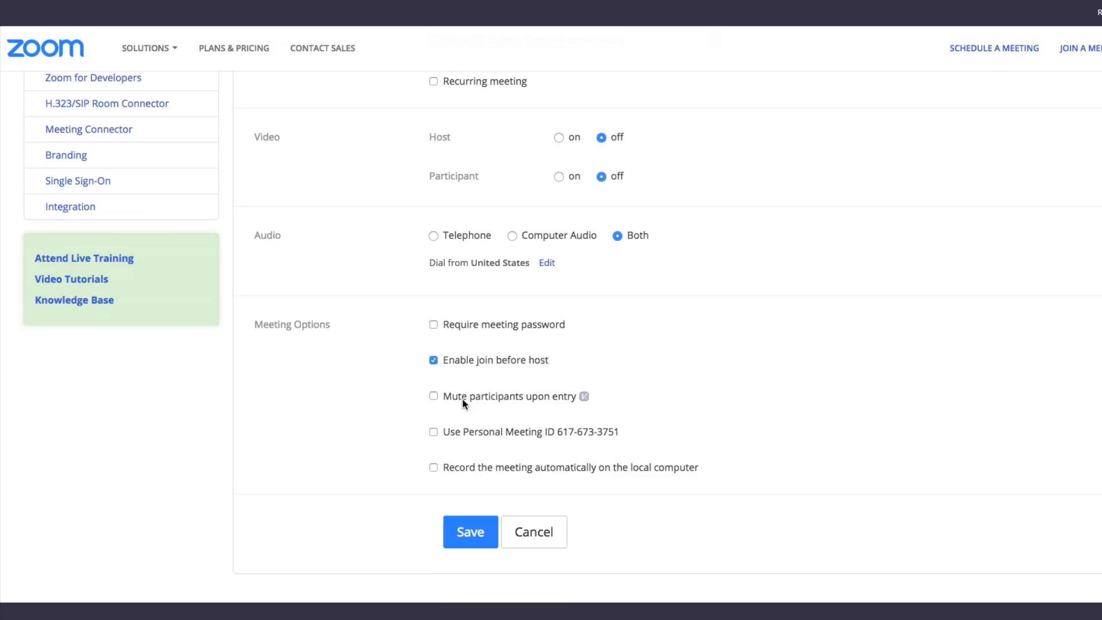
mouse_move(485, 400)
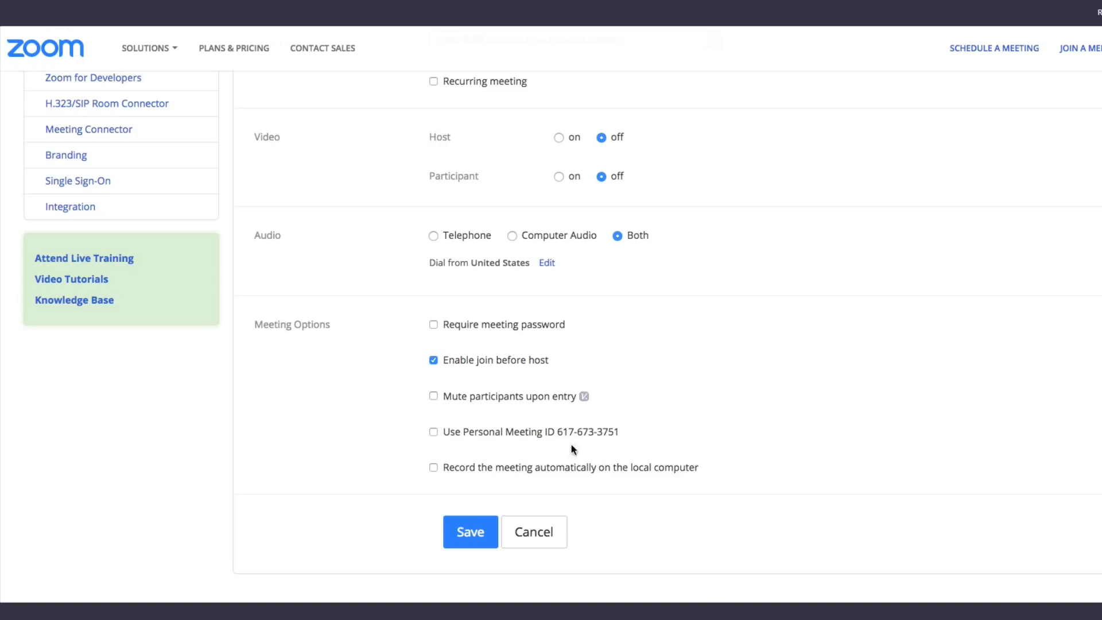
click(434, 432)
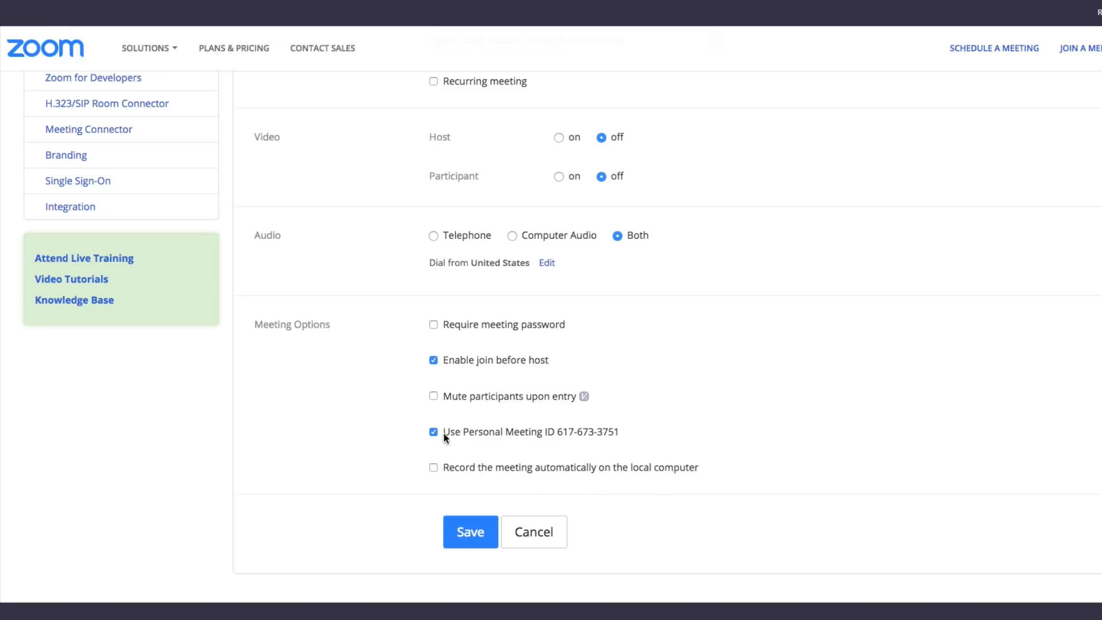
click(433, 432)
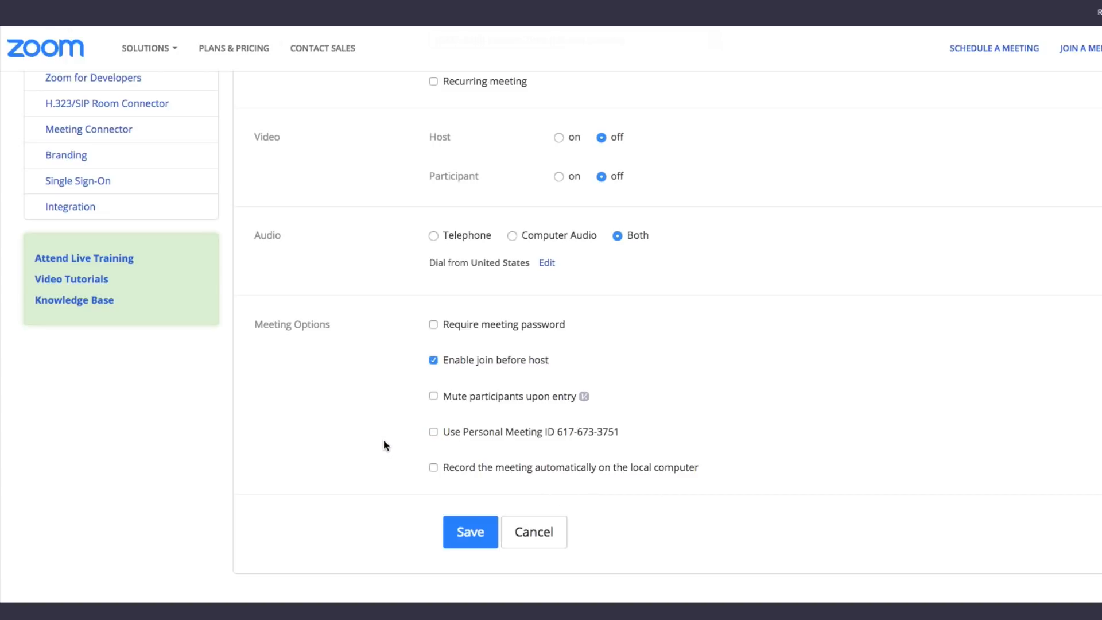
mouse_move(536, 400)
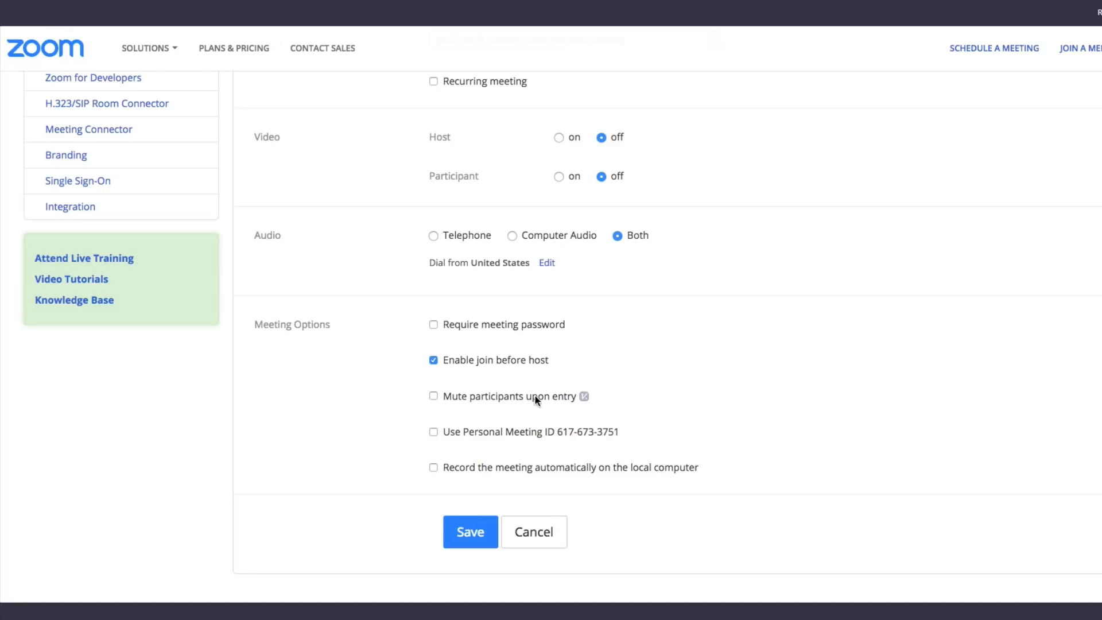
mouse_move(385, 305)
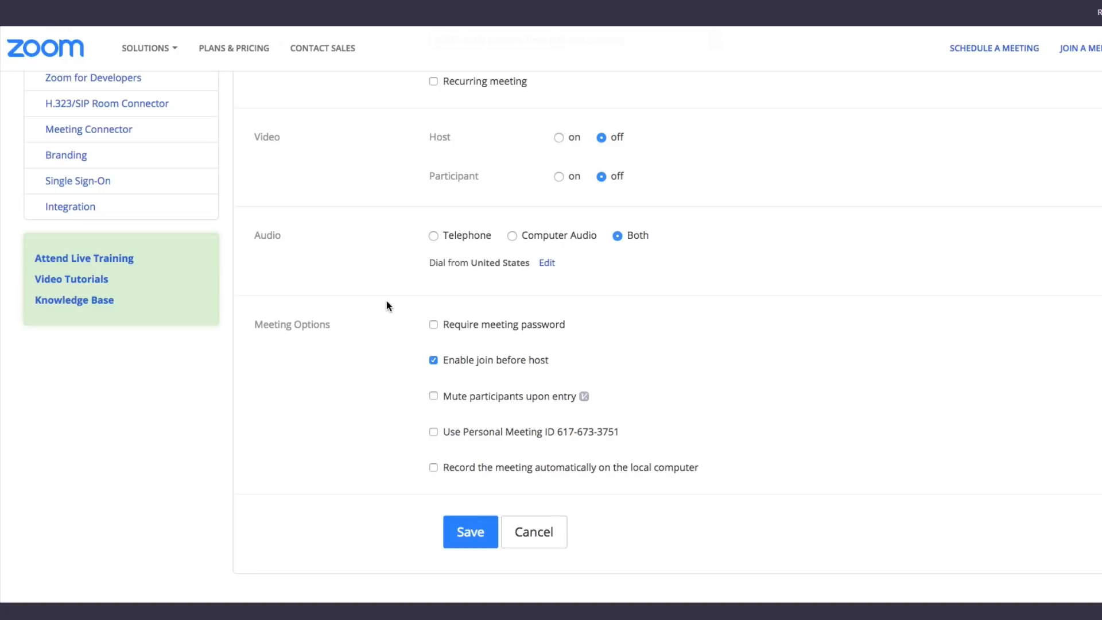
mouse_move(582, 338)
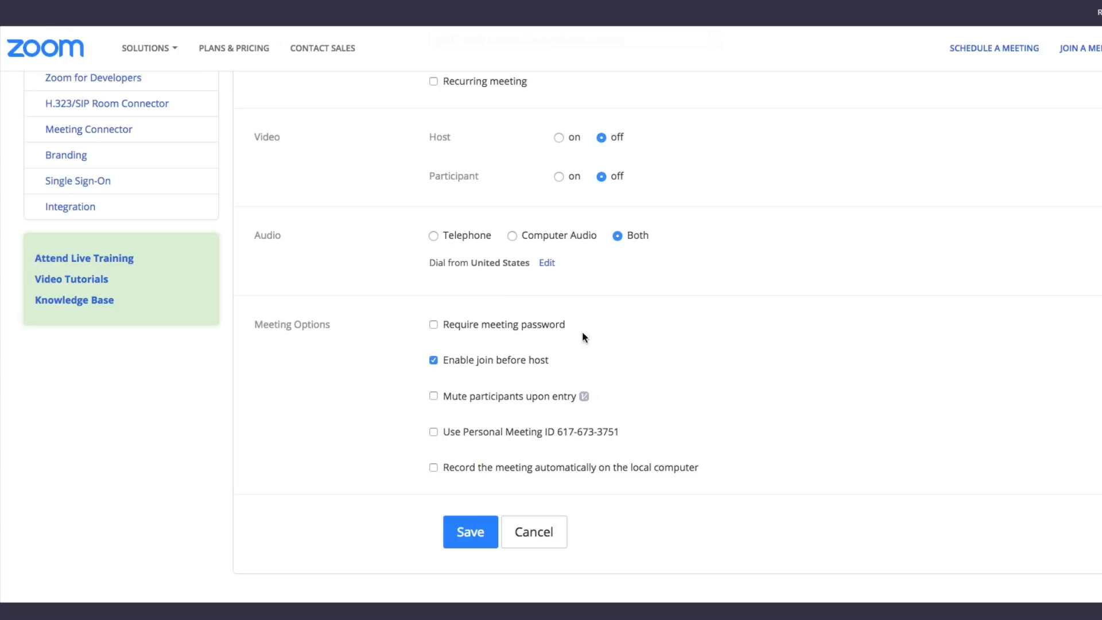
scroll(up, 3)
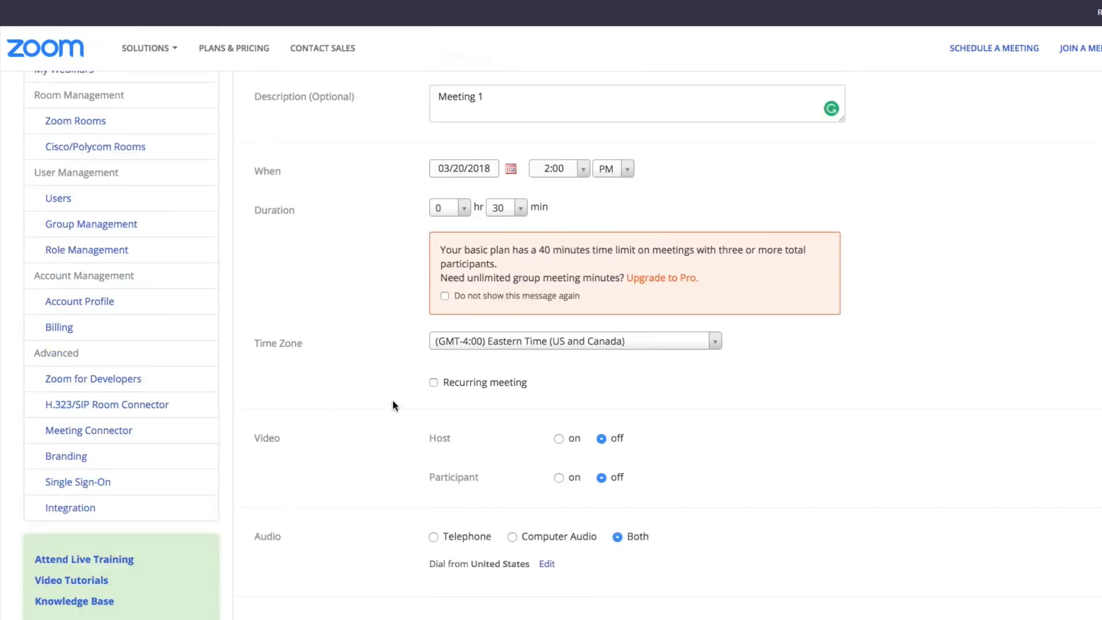
Save the meeting to get its details page with meeting ID 512-877-895.
scroll(down, 3)
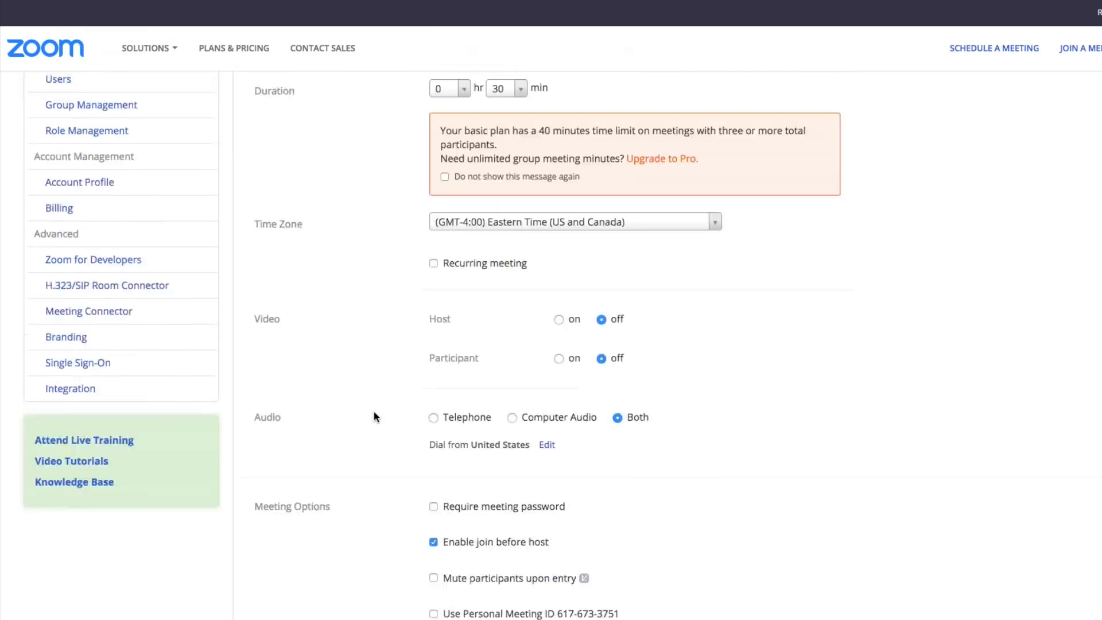
scroll(down, 3)
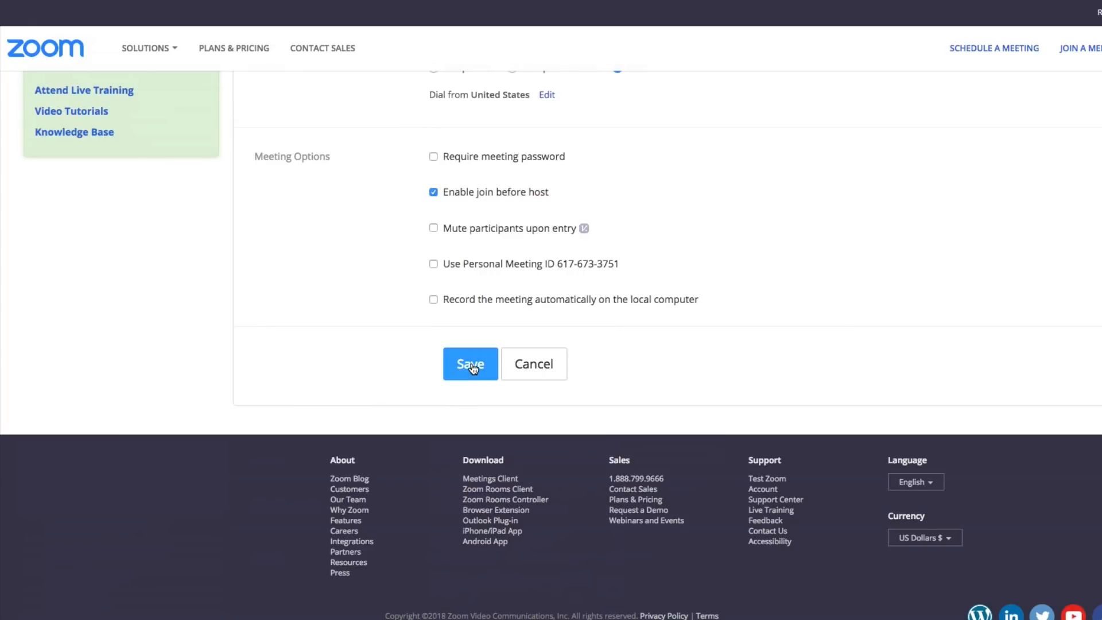
click(470, 363)
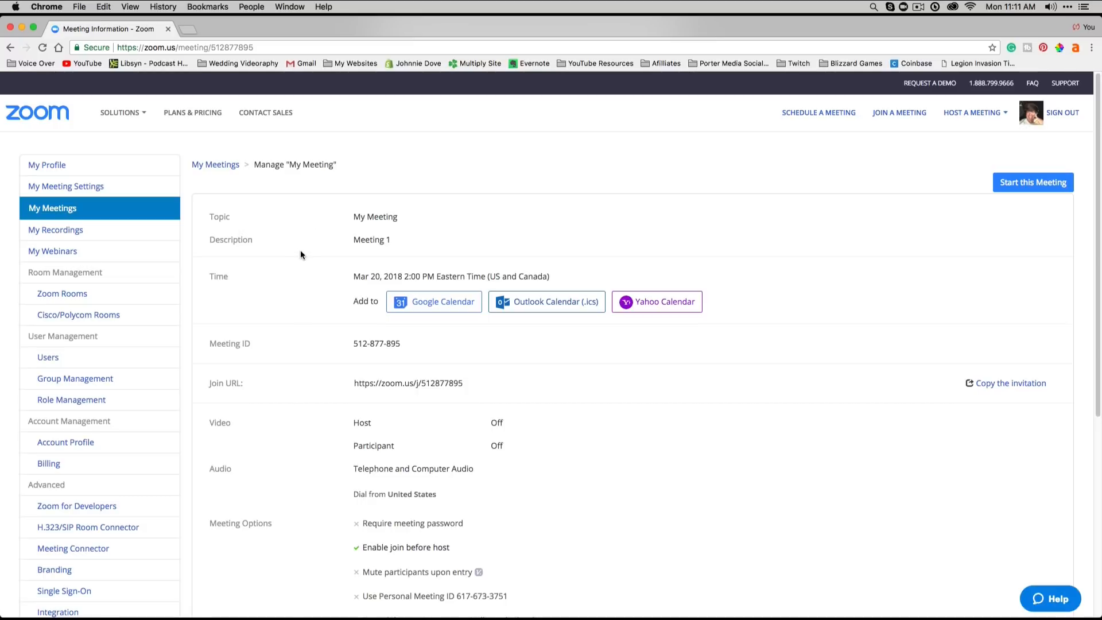
mouse_move(296, 262)
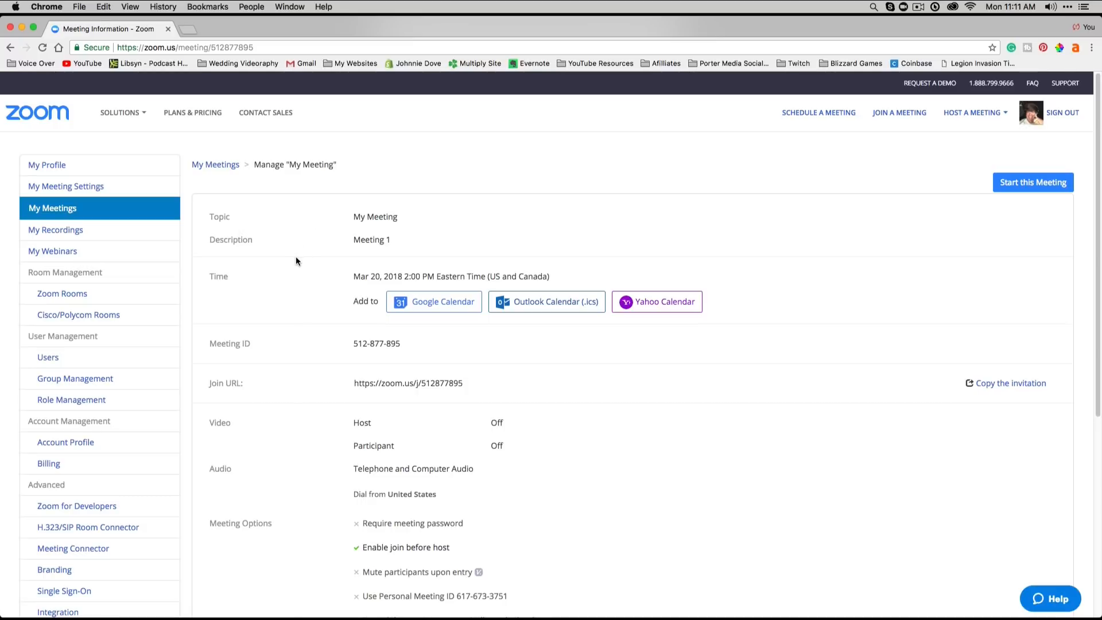
click(434, 301)
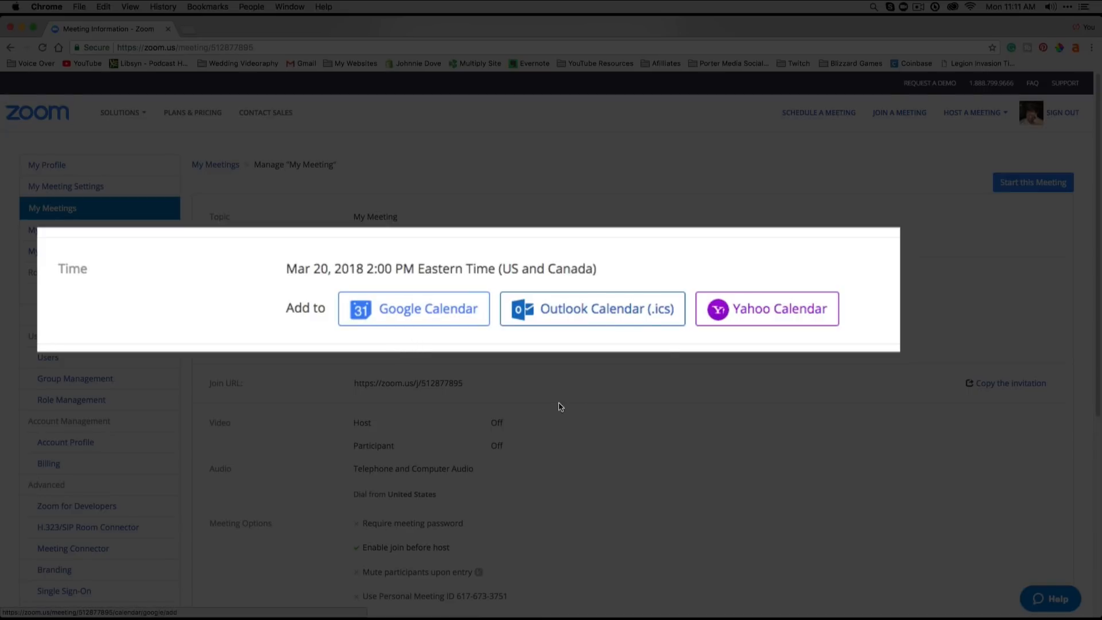
mouse_move(789, 338)
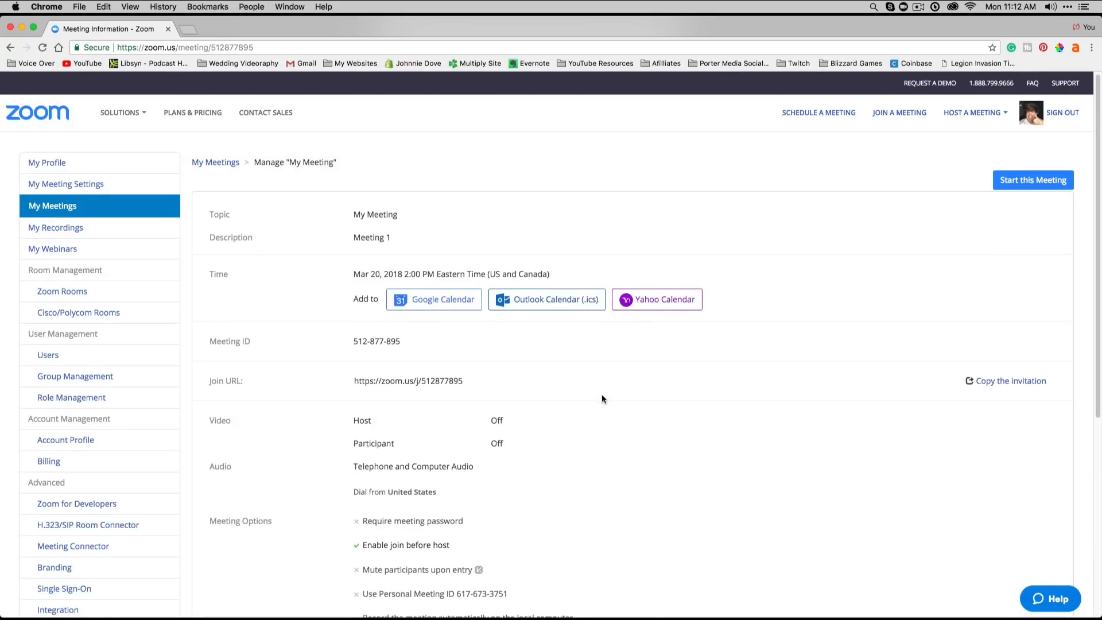
Start the meeting, let the browser open the Zoom app, then return to the edit form.
scroll(down, 3)
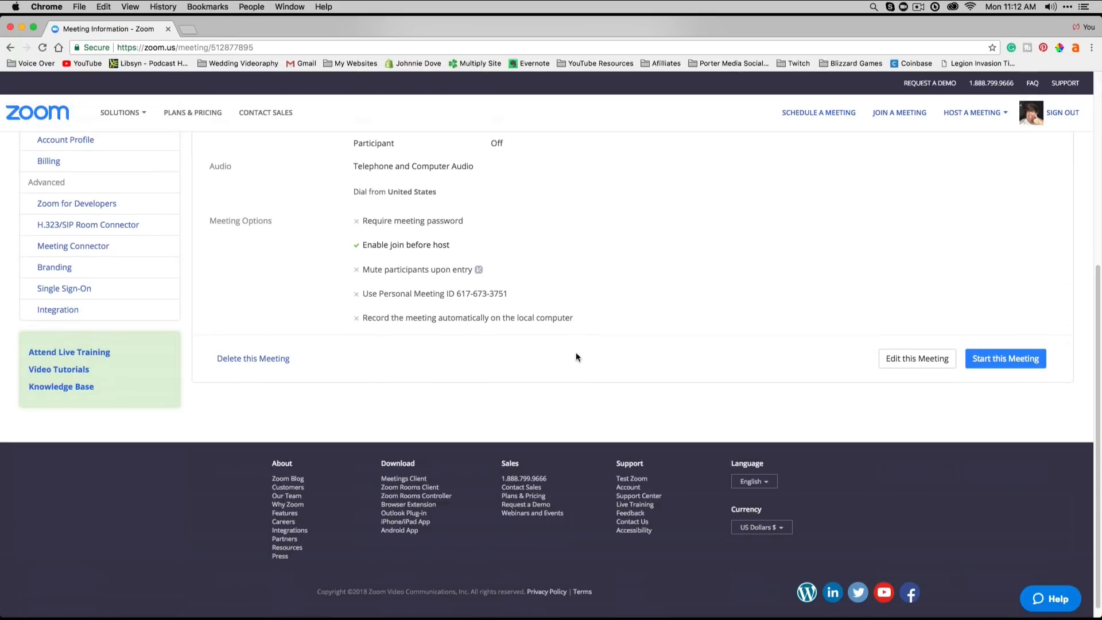
scroll(up, 3)
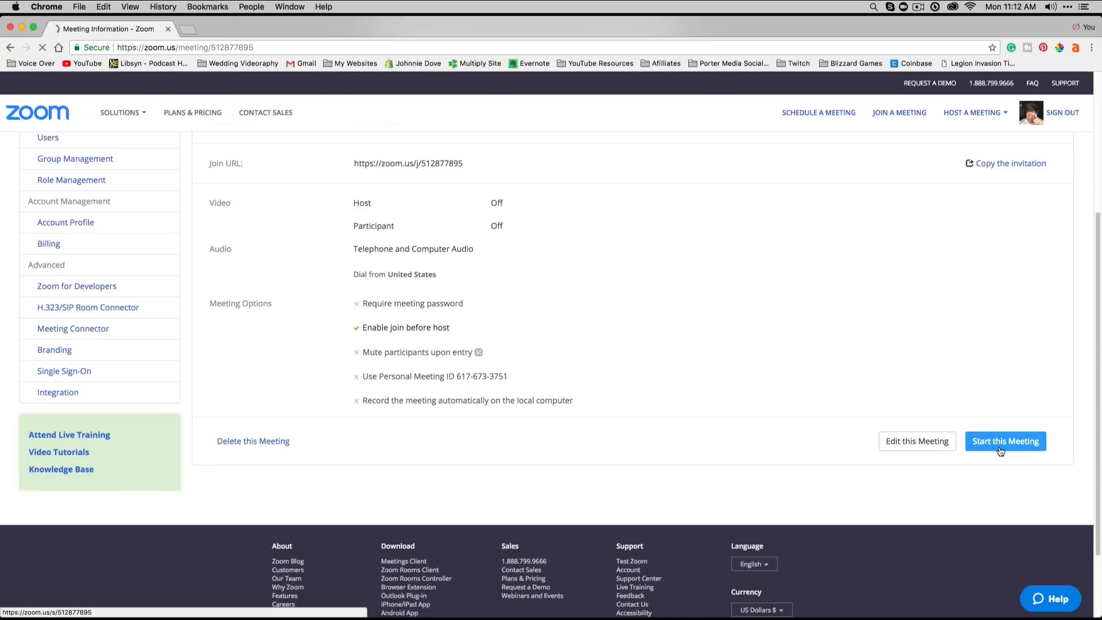
click(1005, 441)
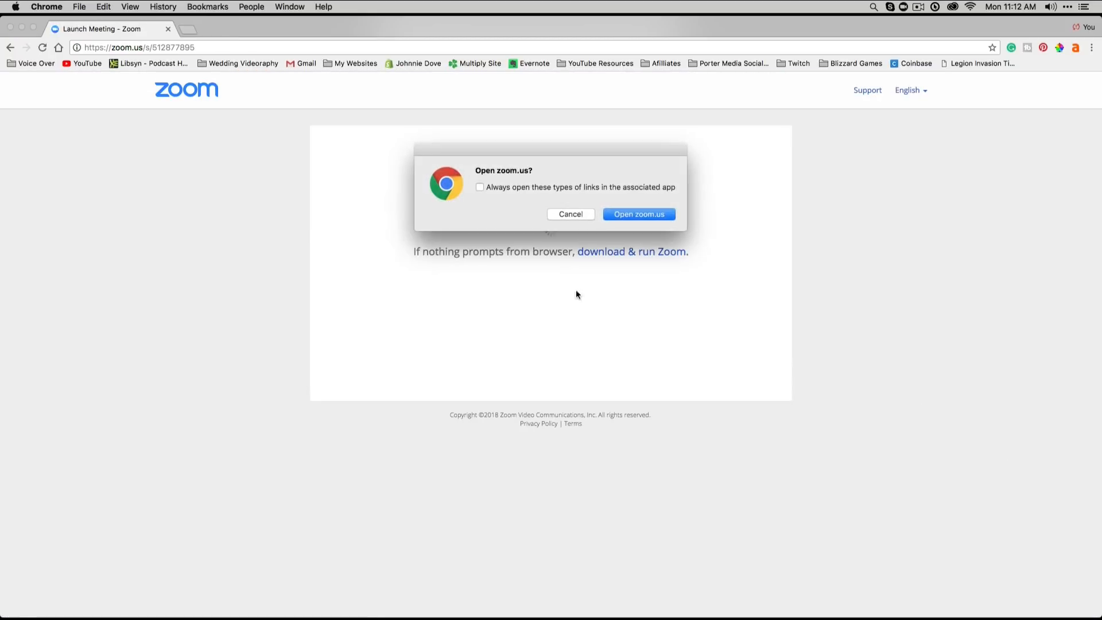
click(638, 214)
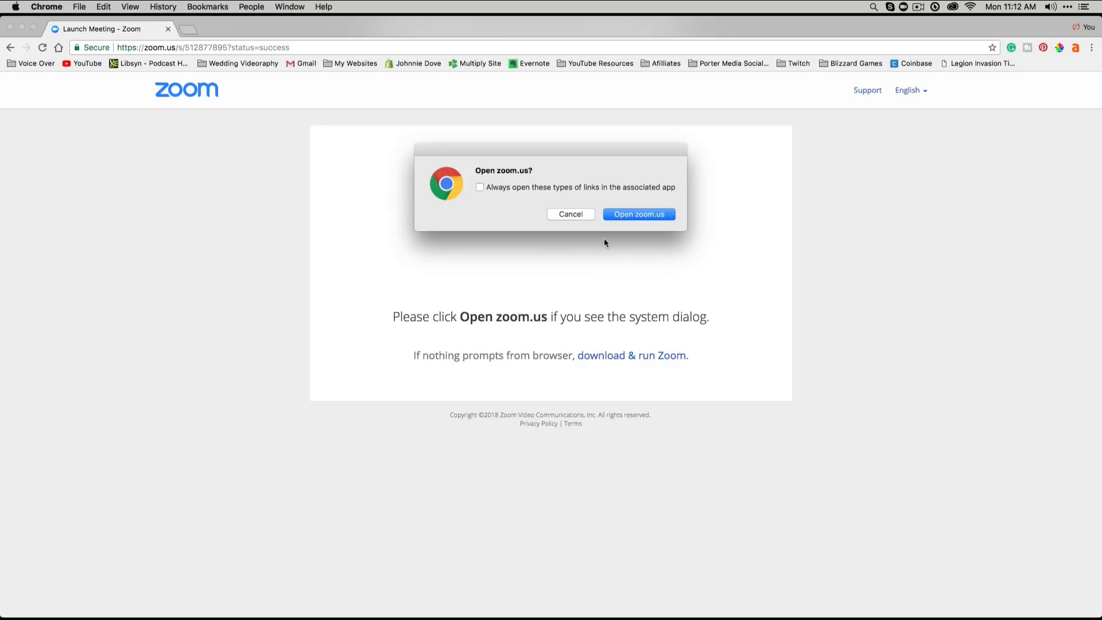
mouse_move(551, 259)
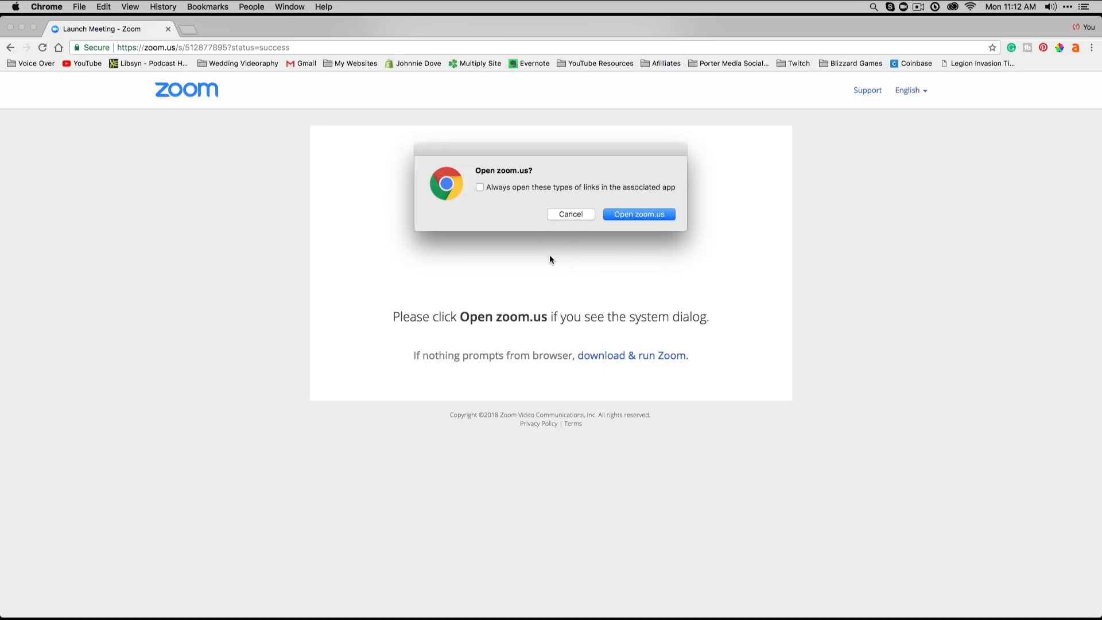
click(638, 214)
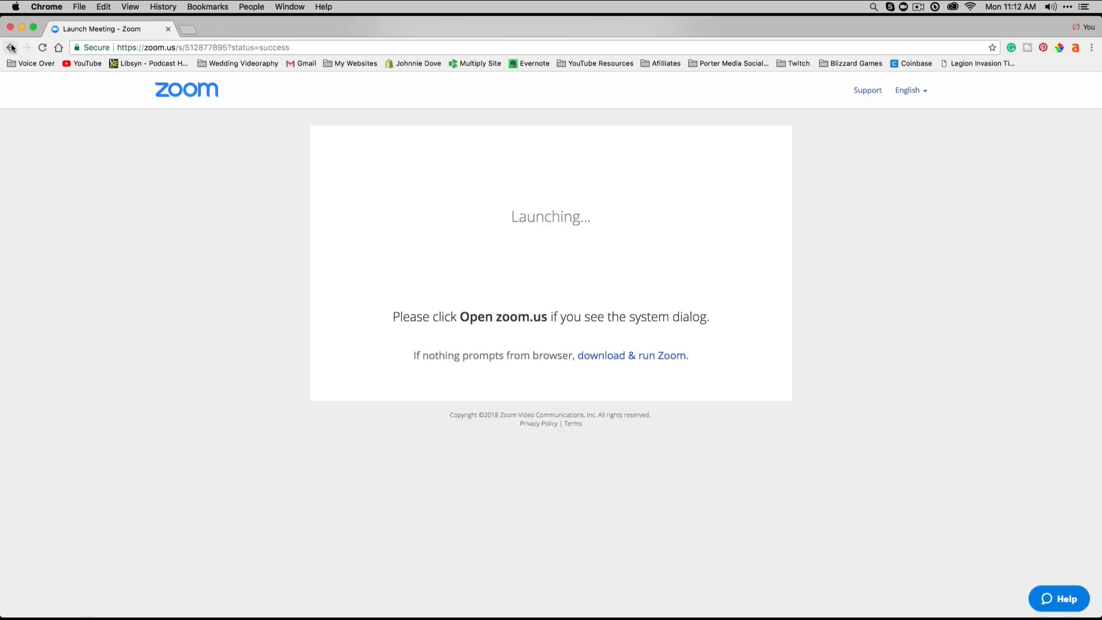
click(10, 47)
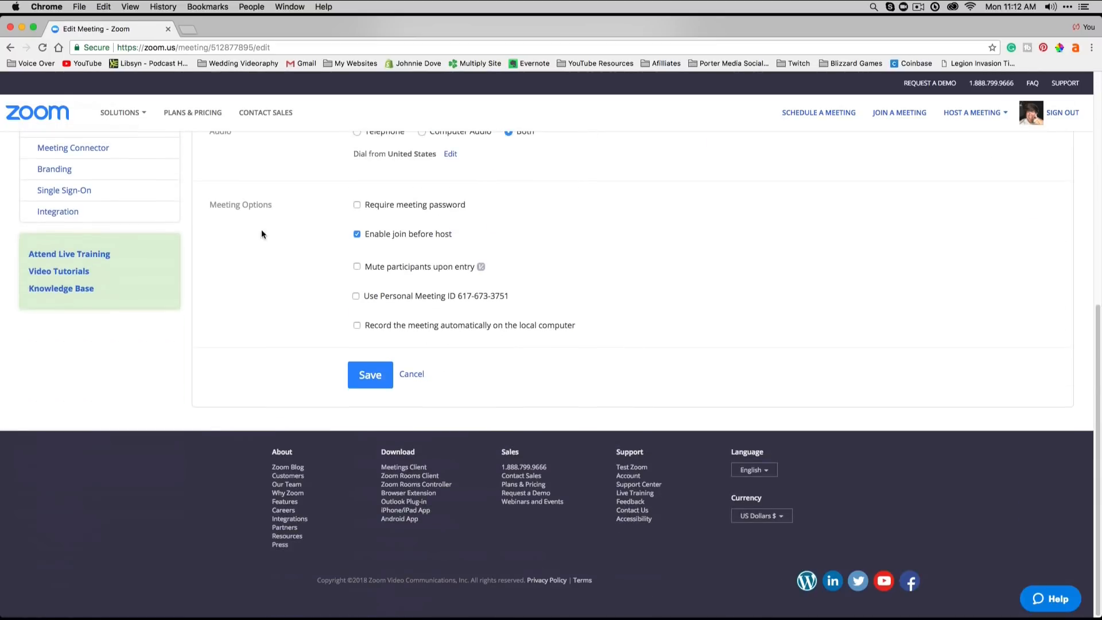
scroll(up, 3)
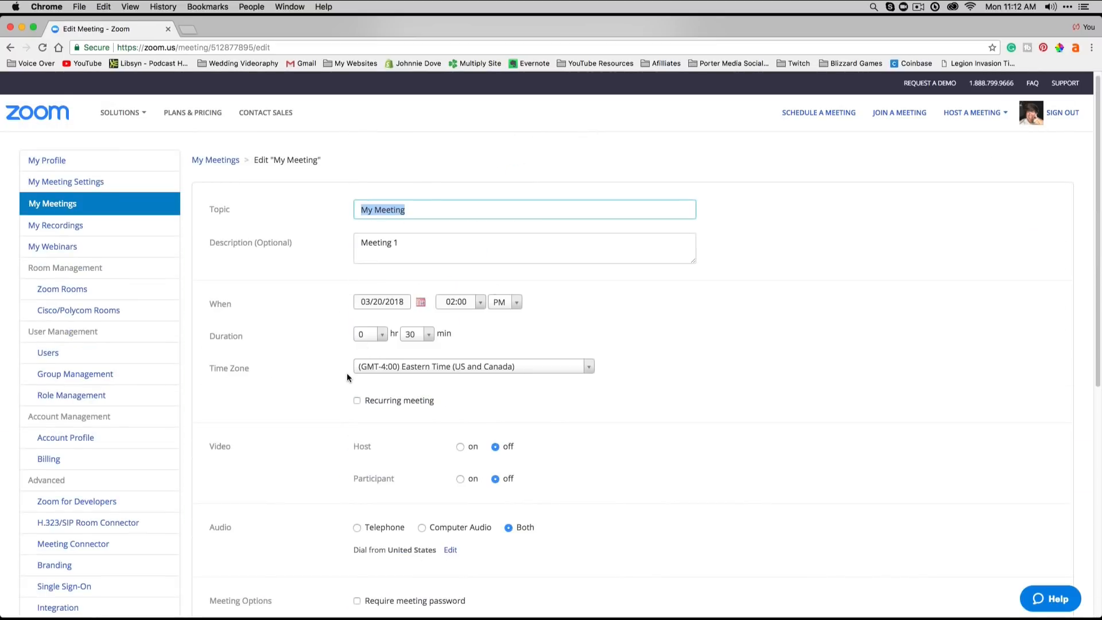
mouse_move(325, 433)
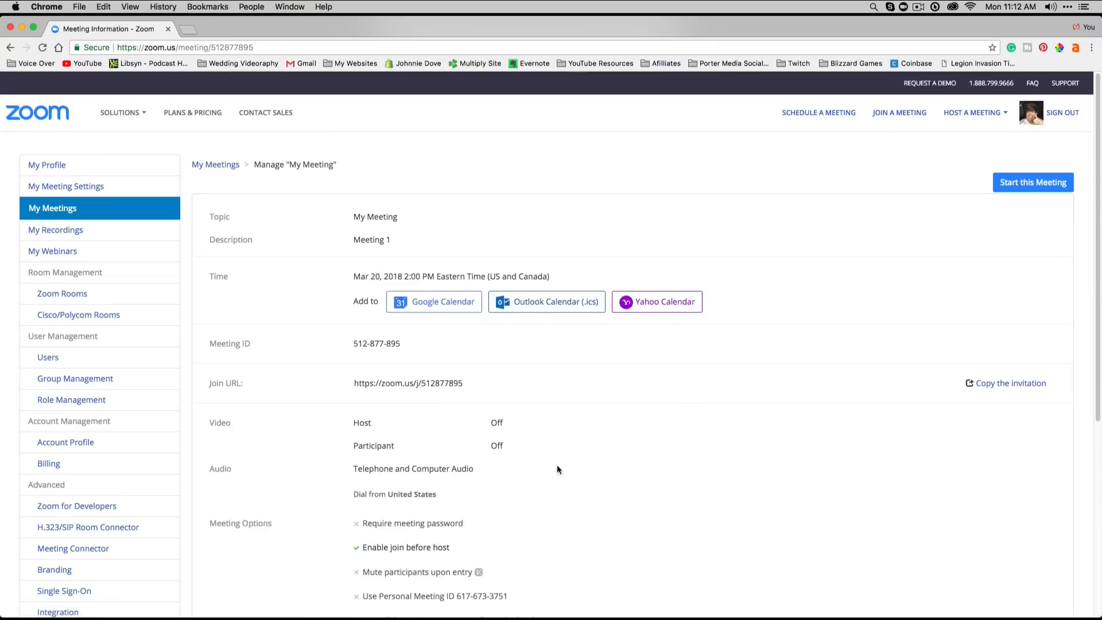
click(1011, 383)
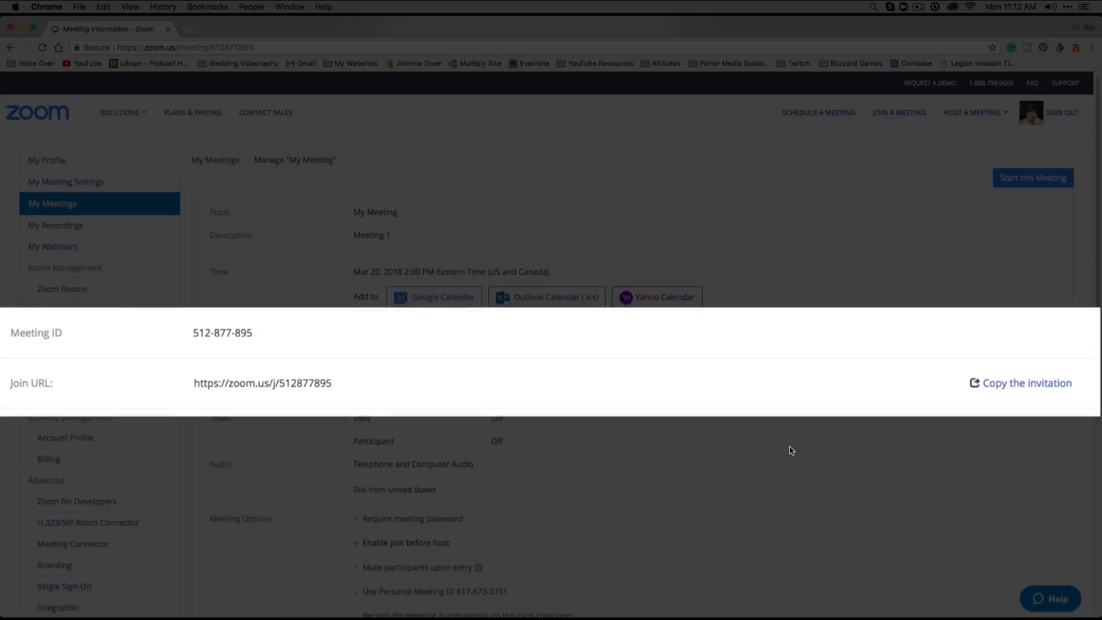
click(1011, 371)
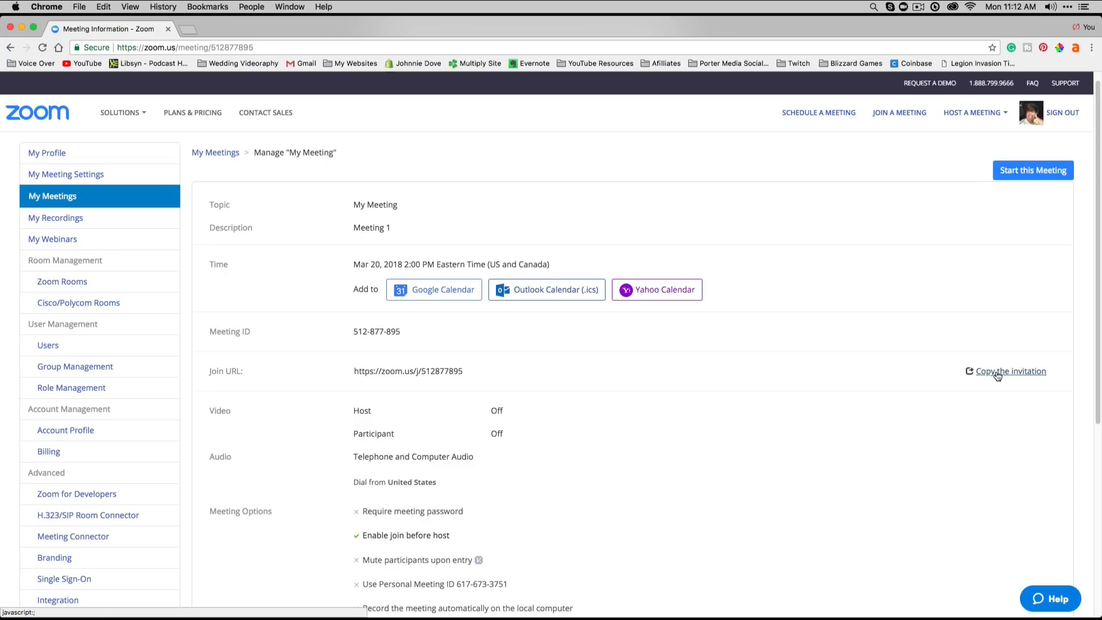
Copy the My Meeting invitation text and select the one-tap phone number.
click(1010, 372)
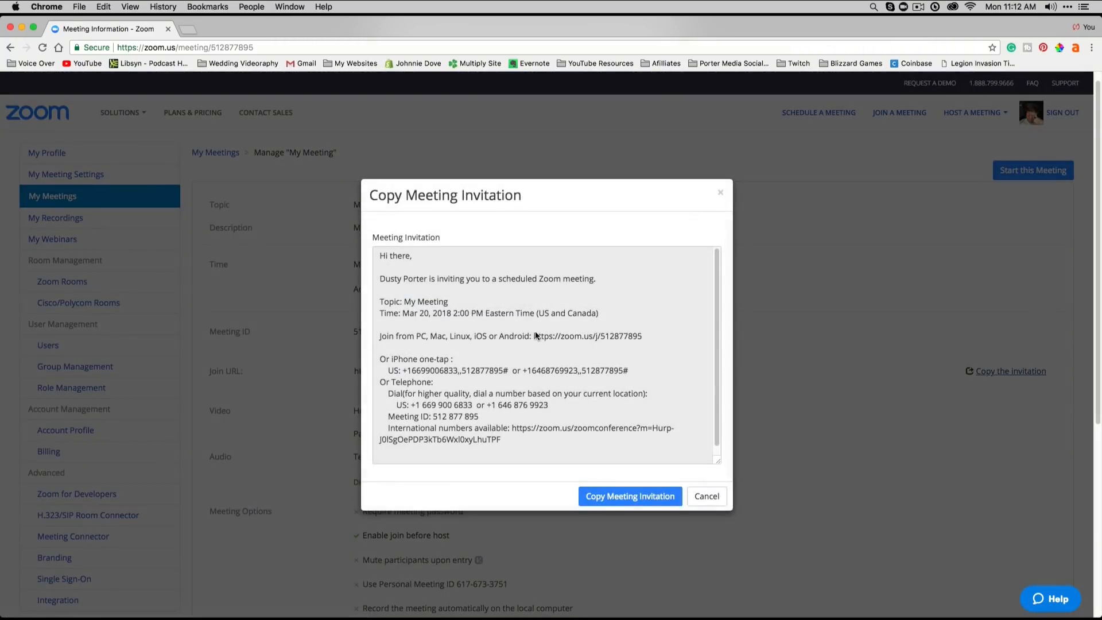
mouse_move(390, 252)
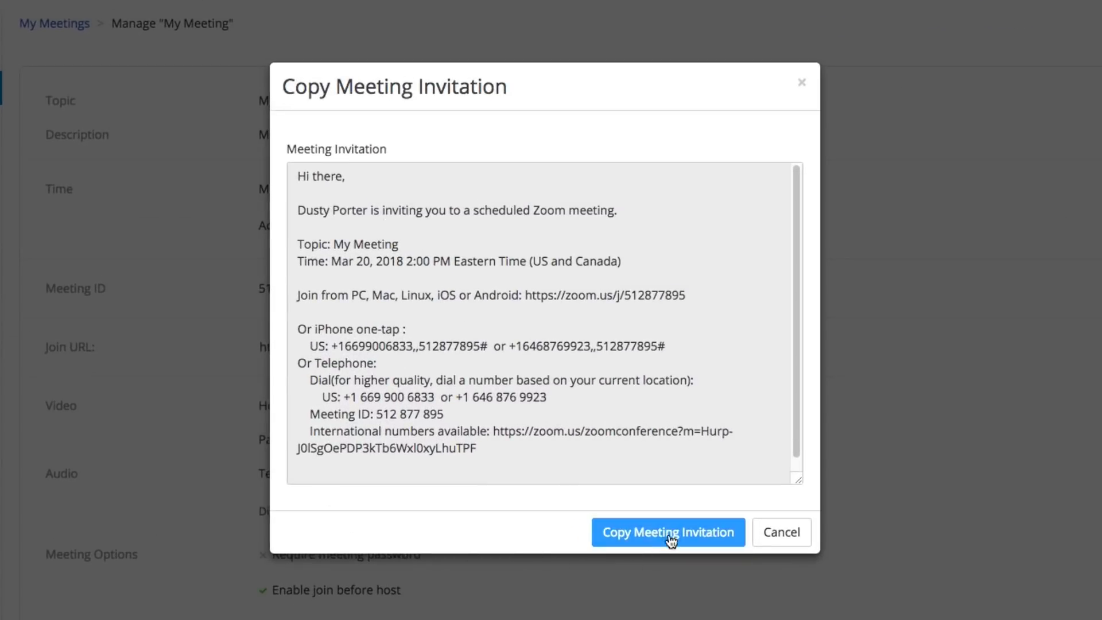
click(667, 532)
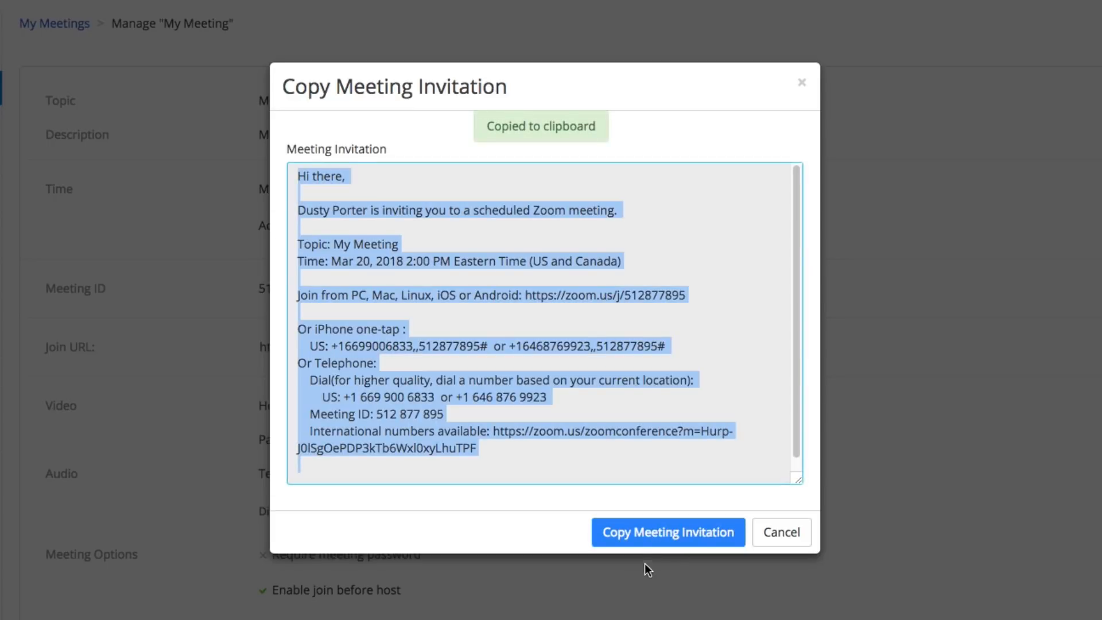
mouse_move(419, 344)
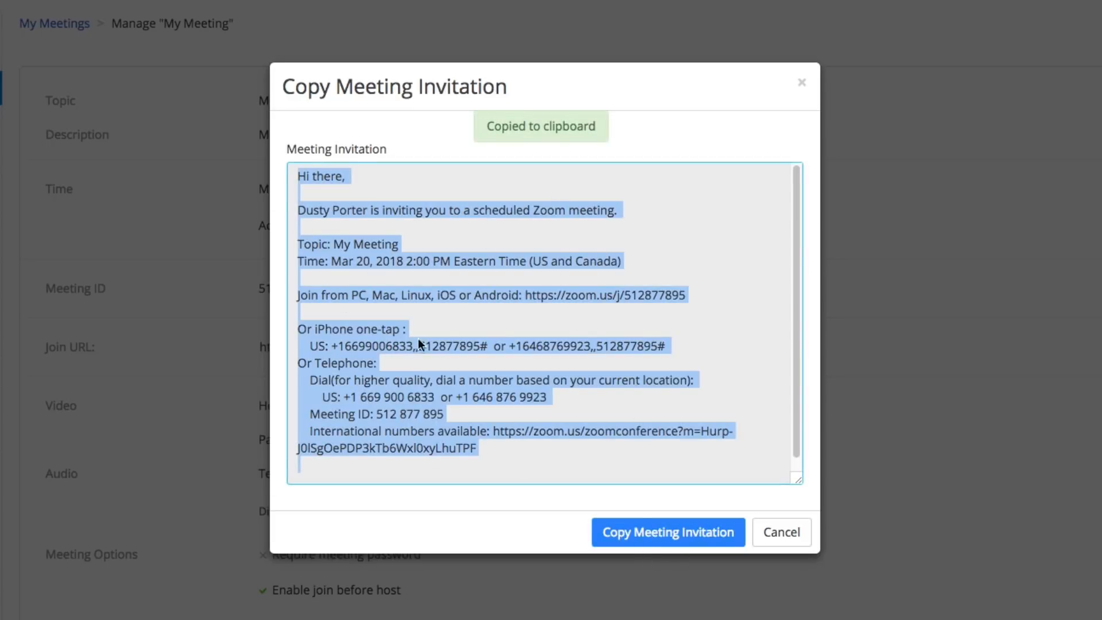
mouse_move(453, 383)
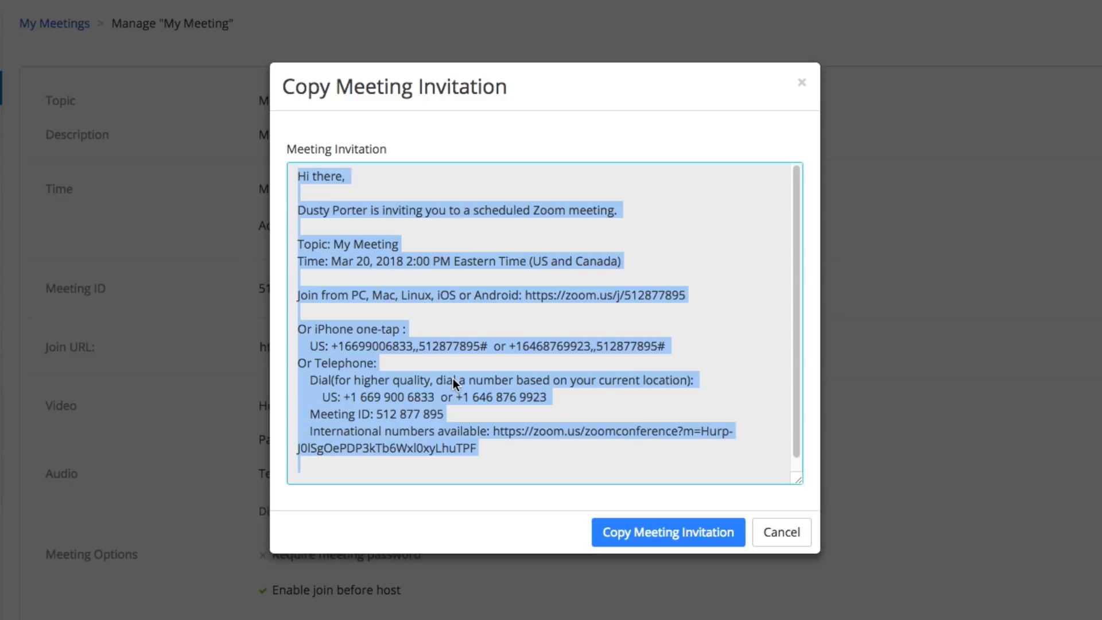
click(534, 303)
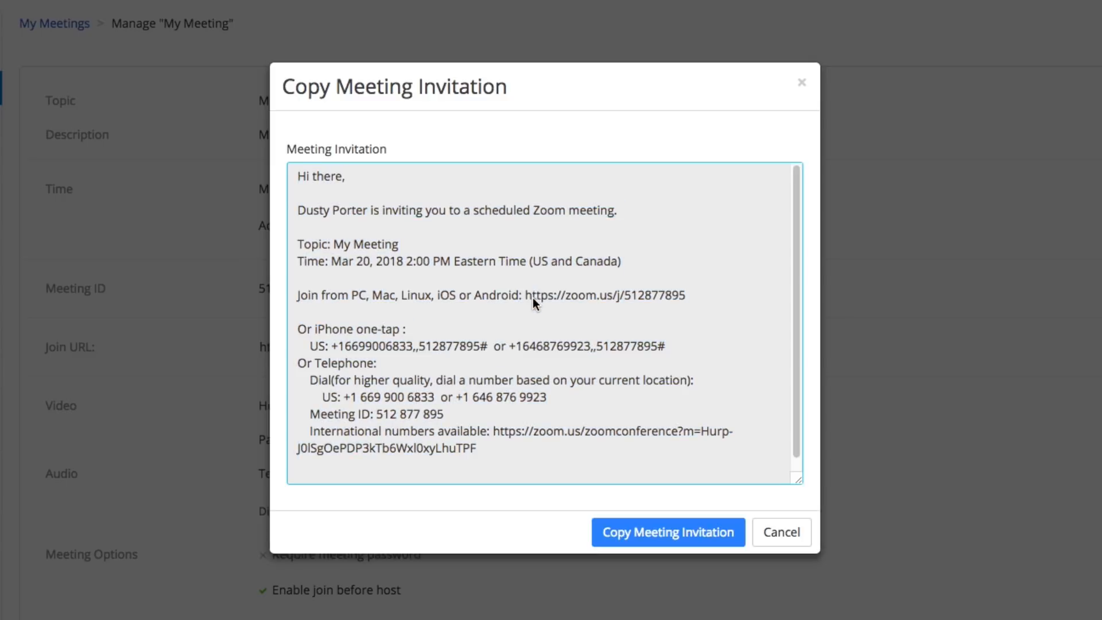
double_click(604, 295)
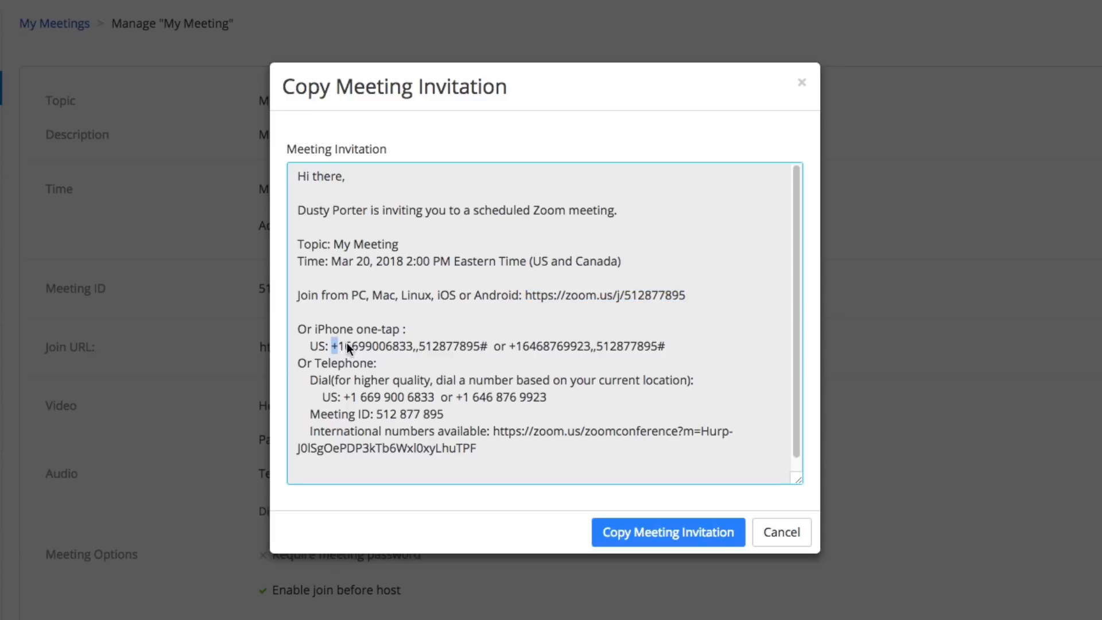
double_click(372, 346)
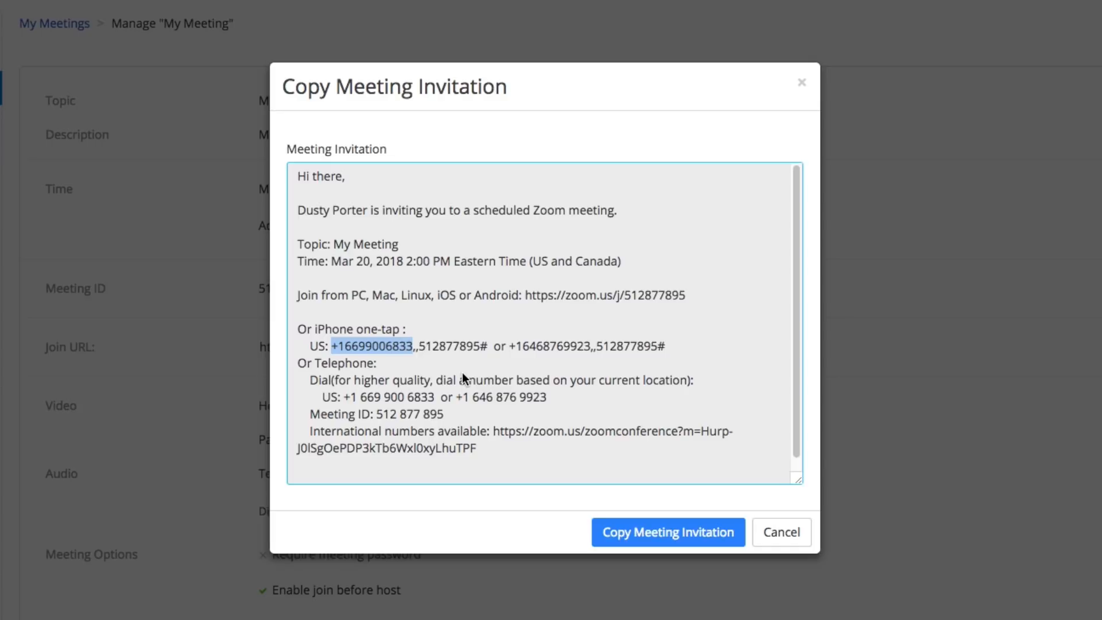
mouse_move(512, 206)
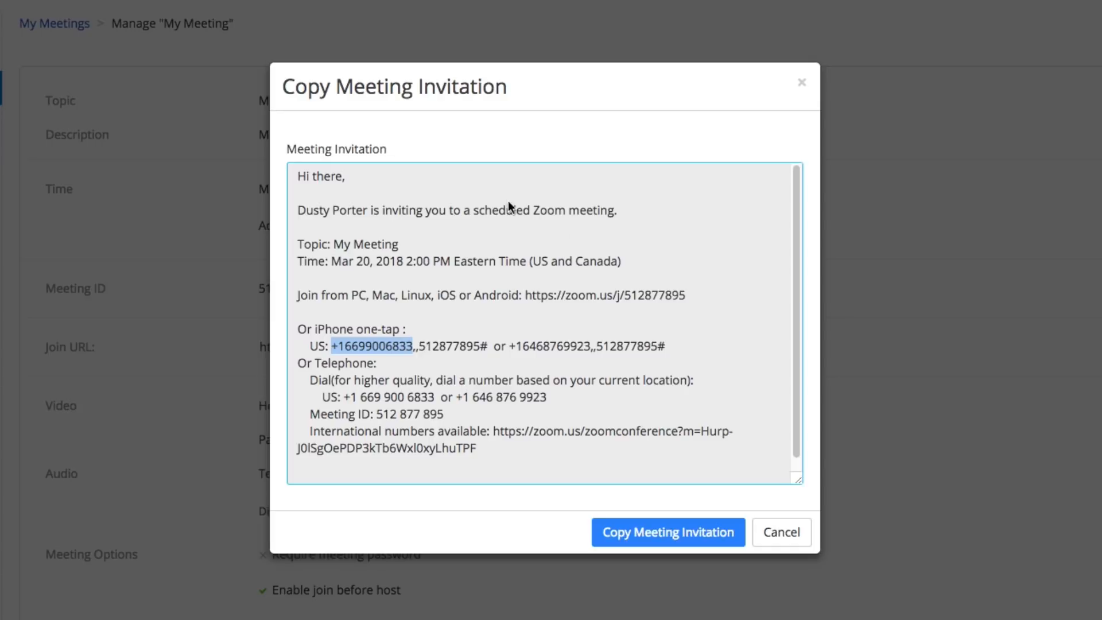
mouse_move(511, 309)
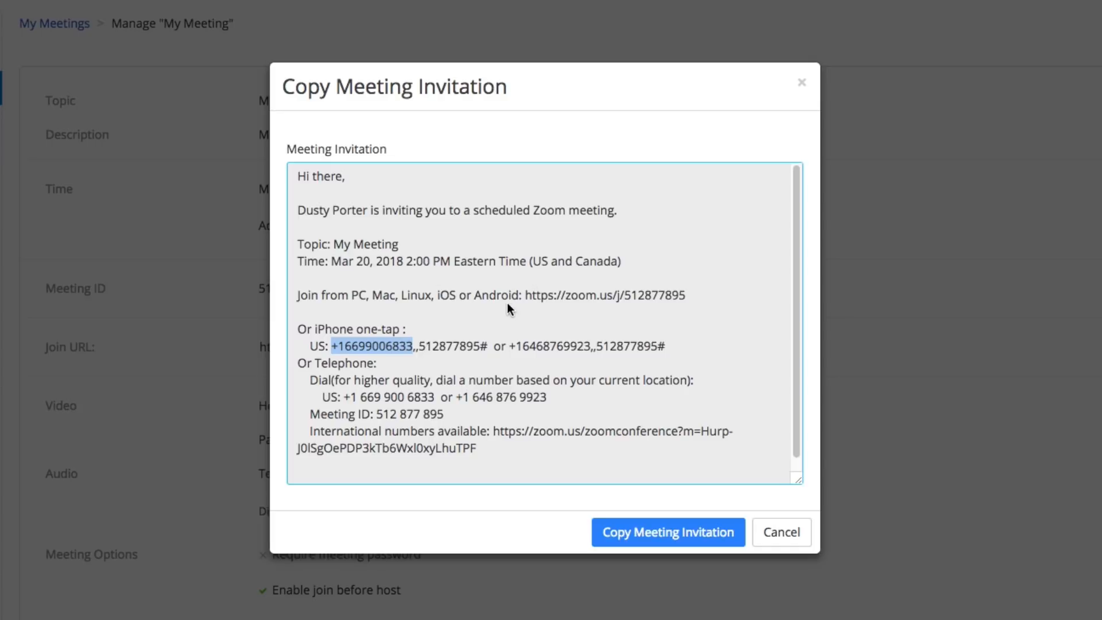
mouse_move(358, 207)
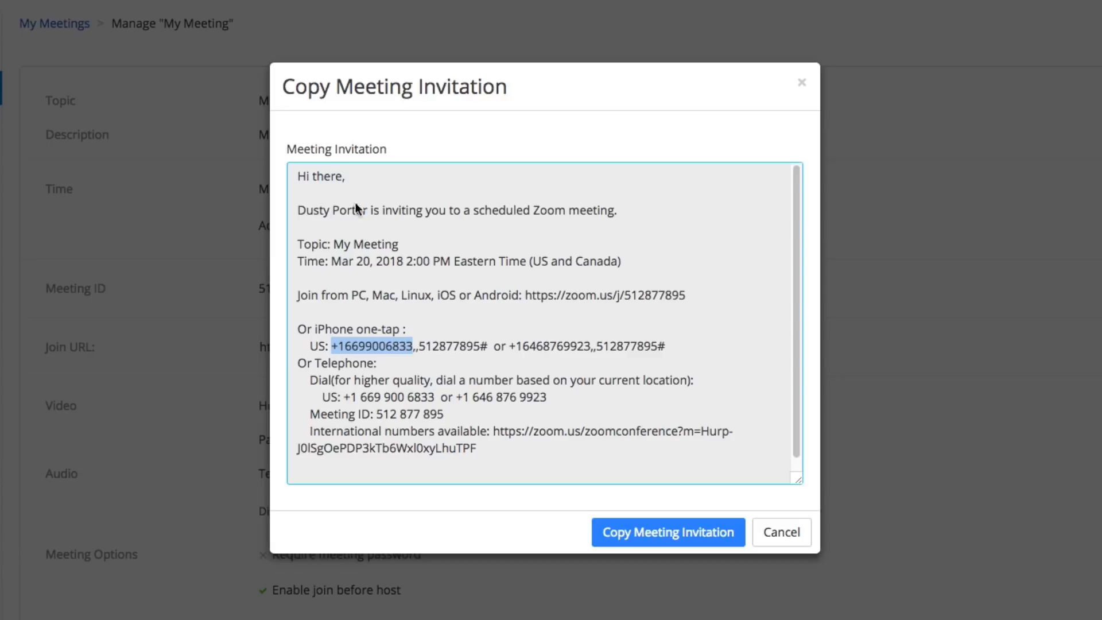
mouse_move(349, 244)
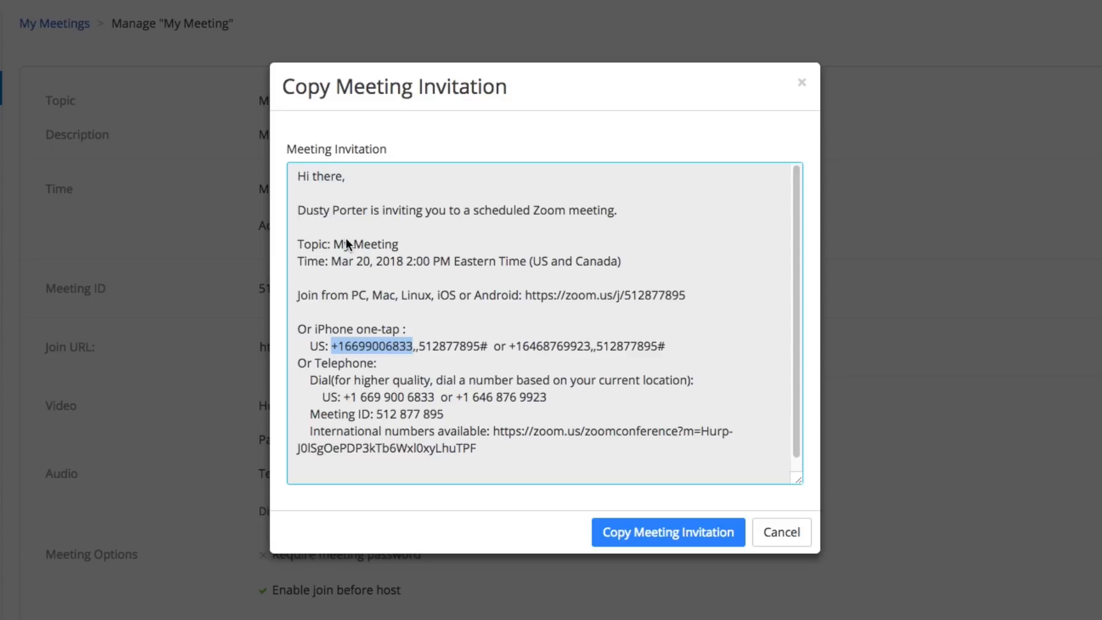
mouse_move(353, 244)
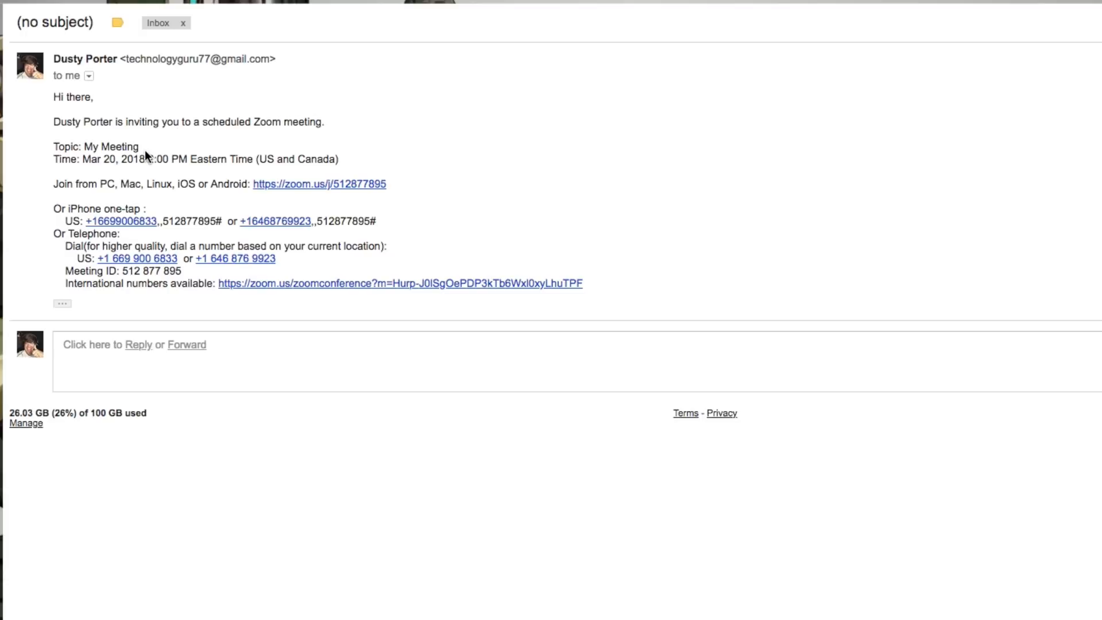
mouse_move(273, 184)
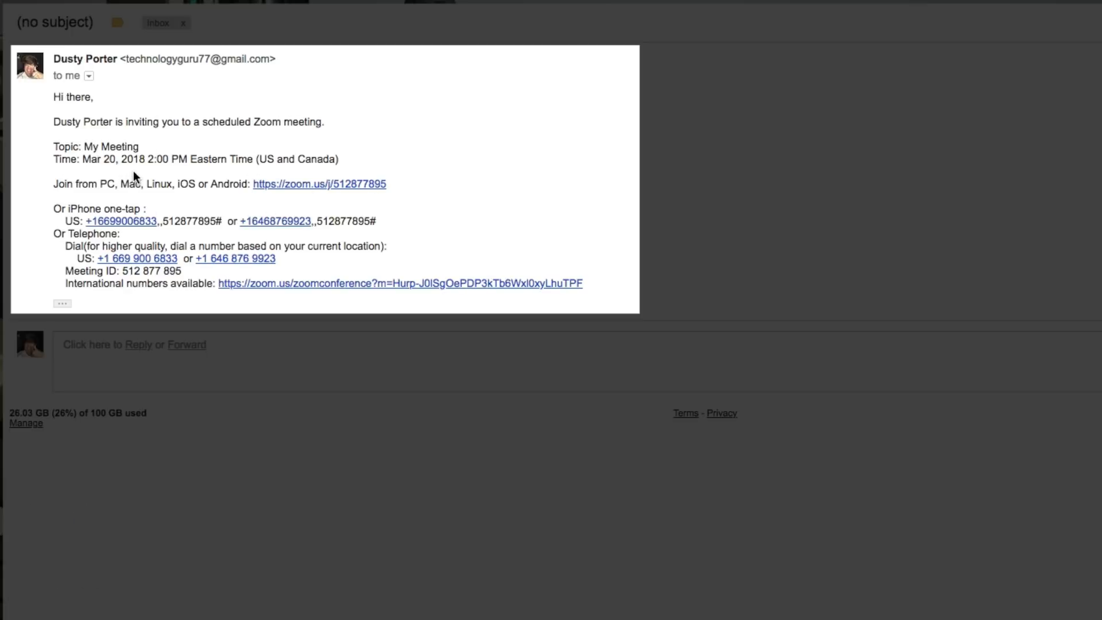
mouse_move(118, 236)
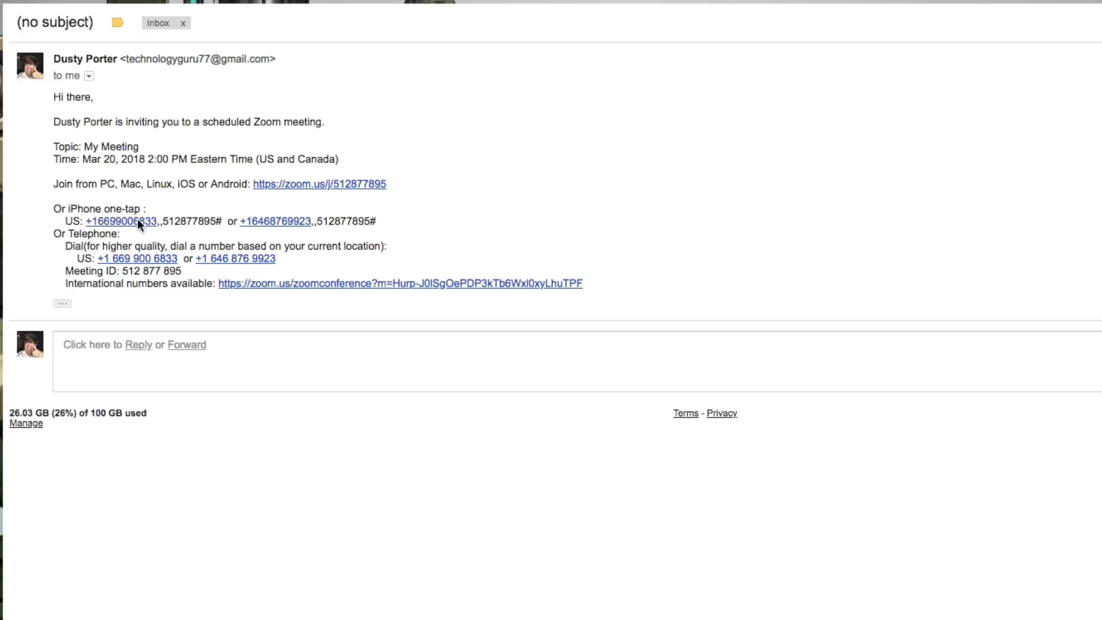
mouse_move(128, 224)
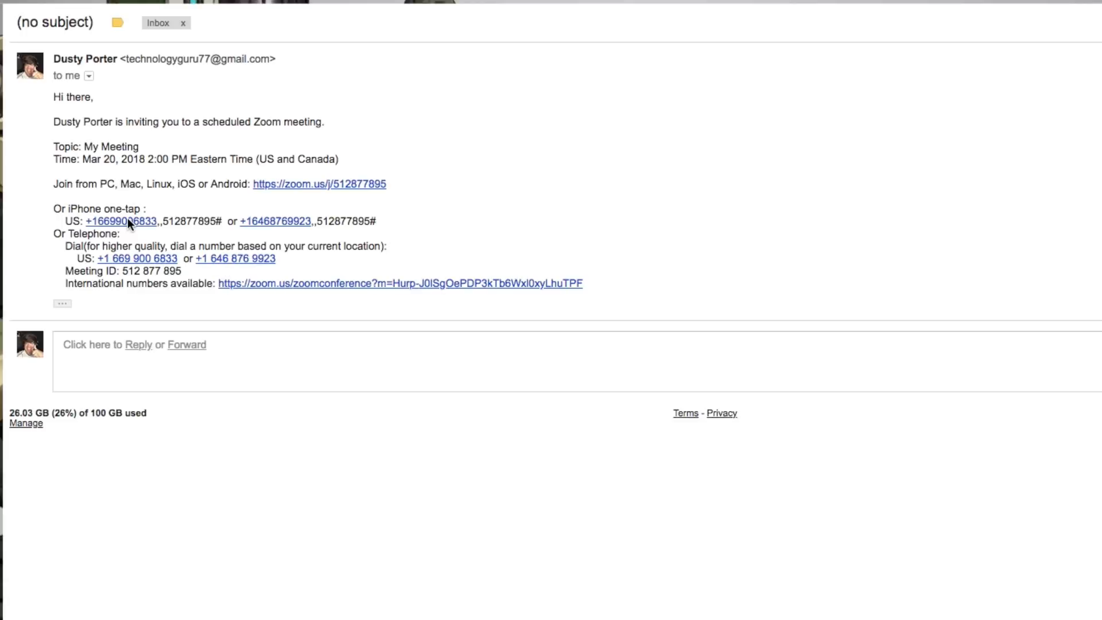
Open the (no subject) Gmail message containing the Zoom invitation.
click(318, 183)
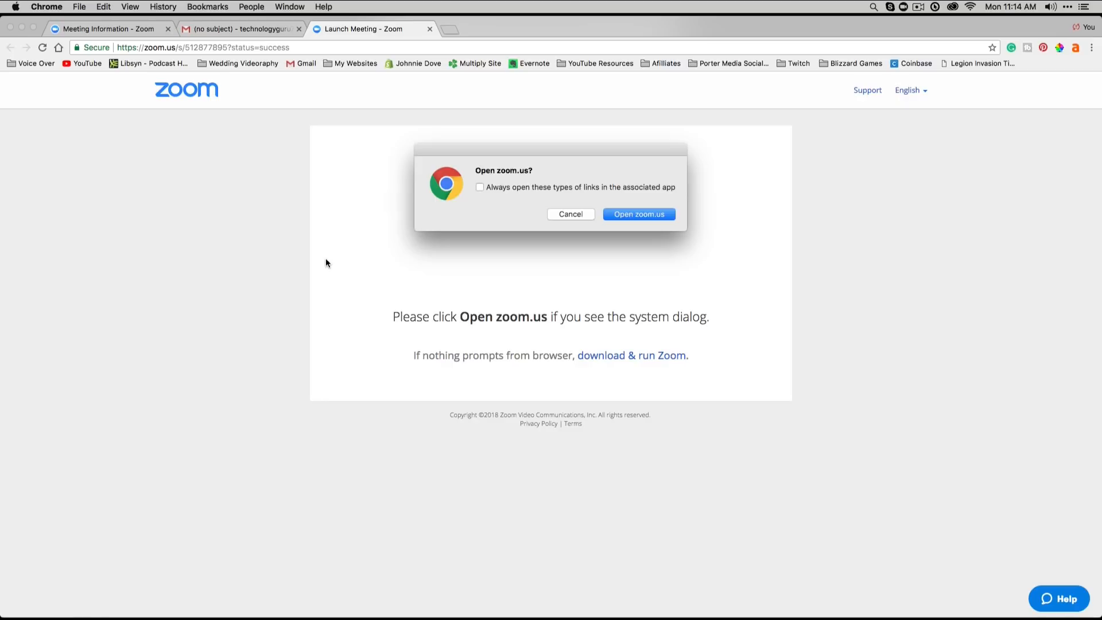
mouse_move(517, 225)
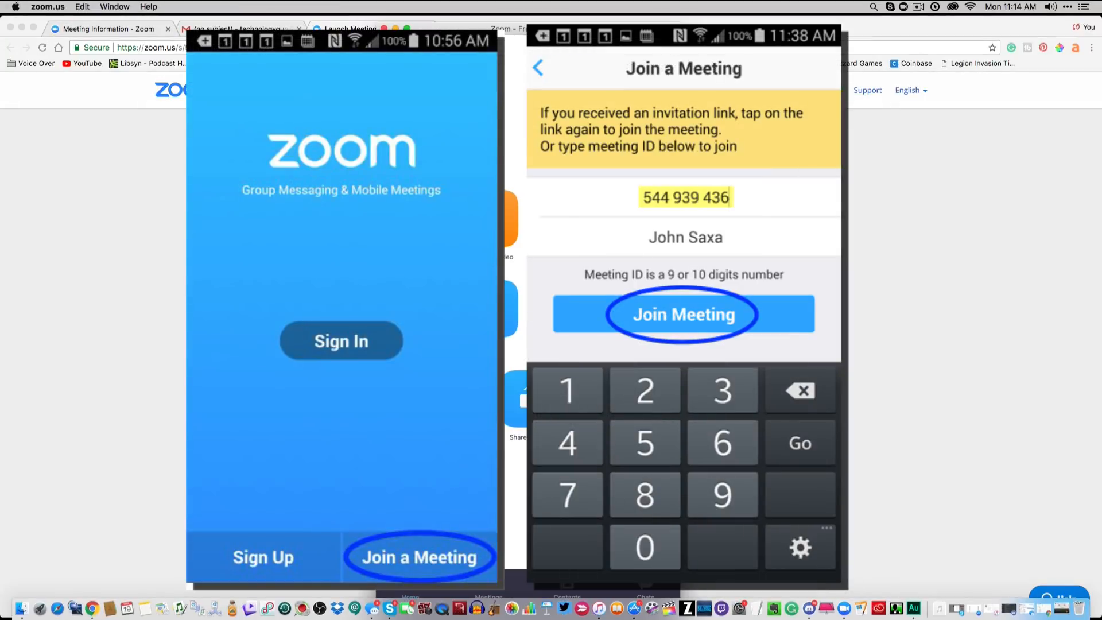
mouse_move(524, 214)
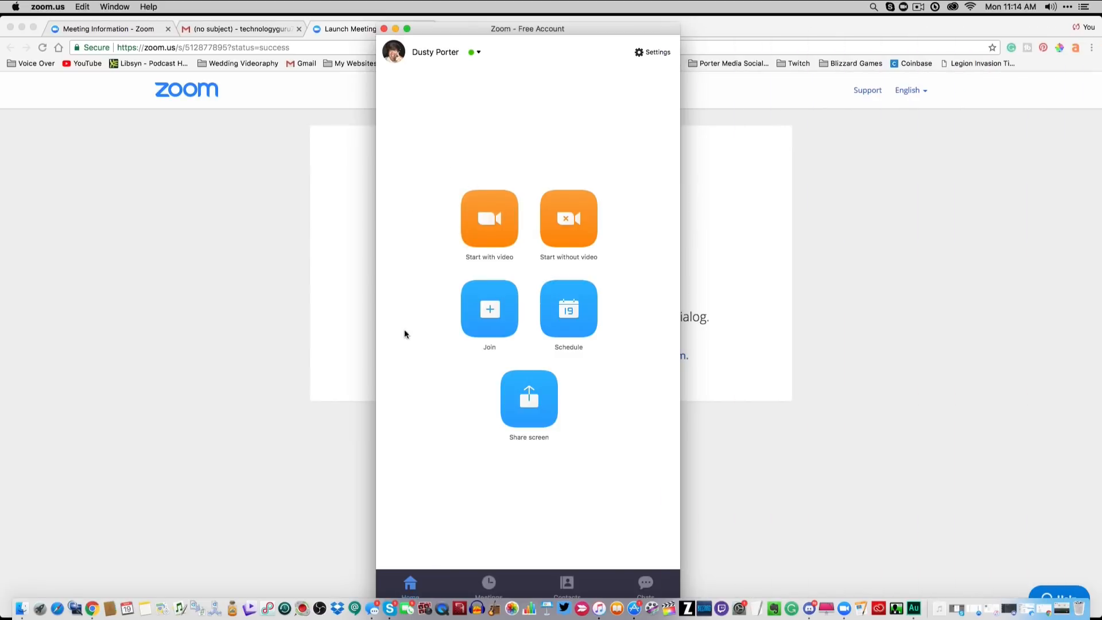
Open the Zoom app's Join a Meeting dialog and focus the meeting ID field.
click(489, 309)
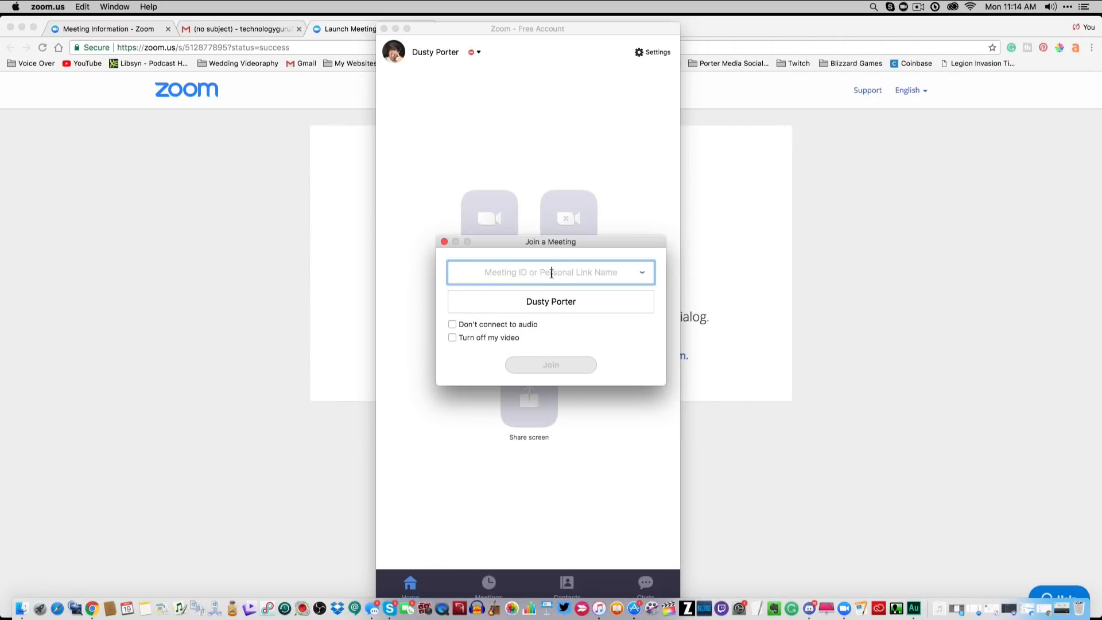
click(239, 29)
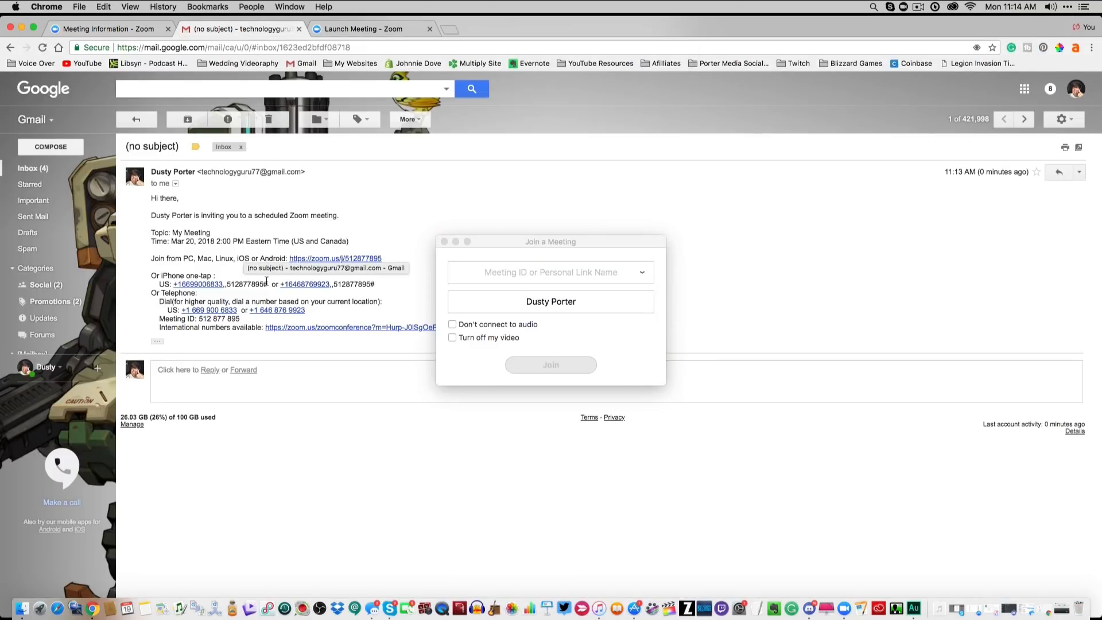
mouse_move(257, 363)
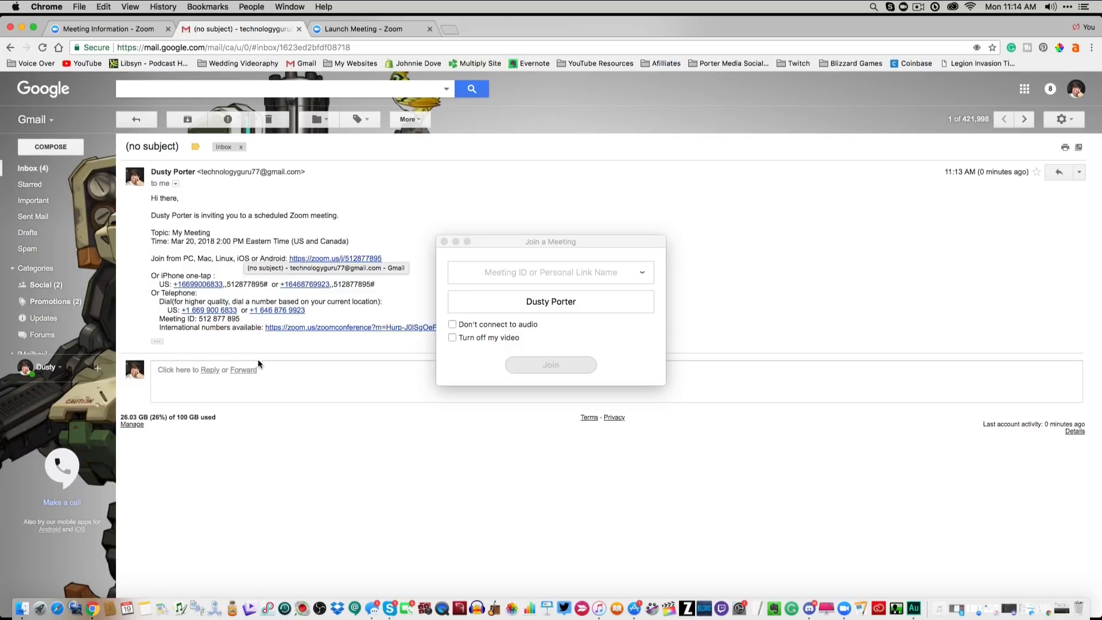
mouse_move(323, 260)
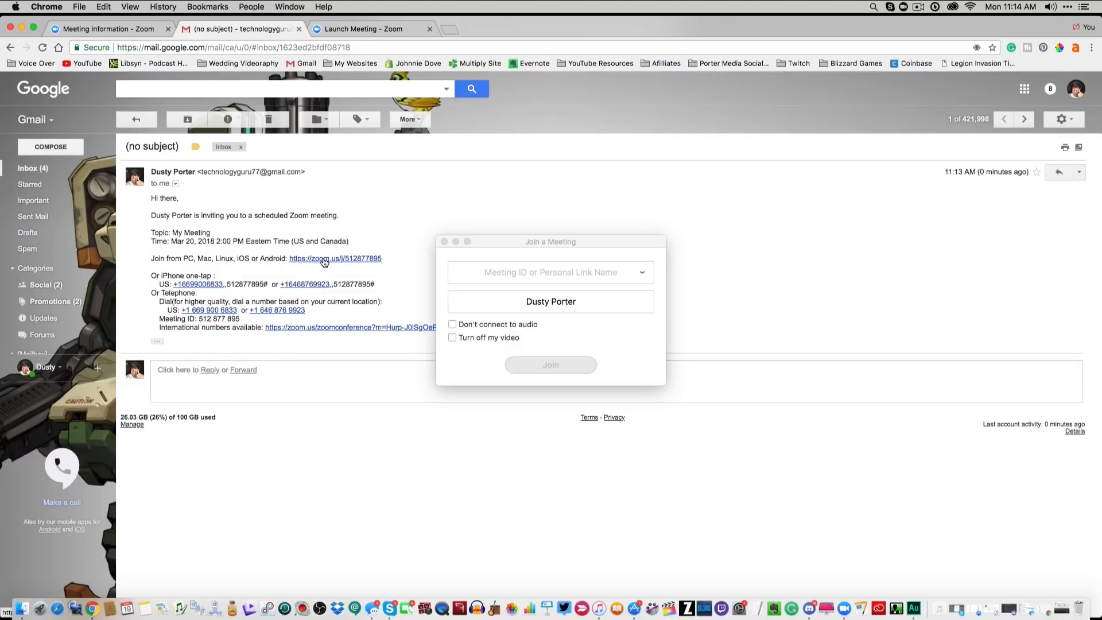
Follow the zoom.us/j join link from the email and close the invitation preview.
click(335, 257)
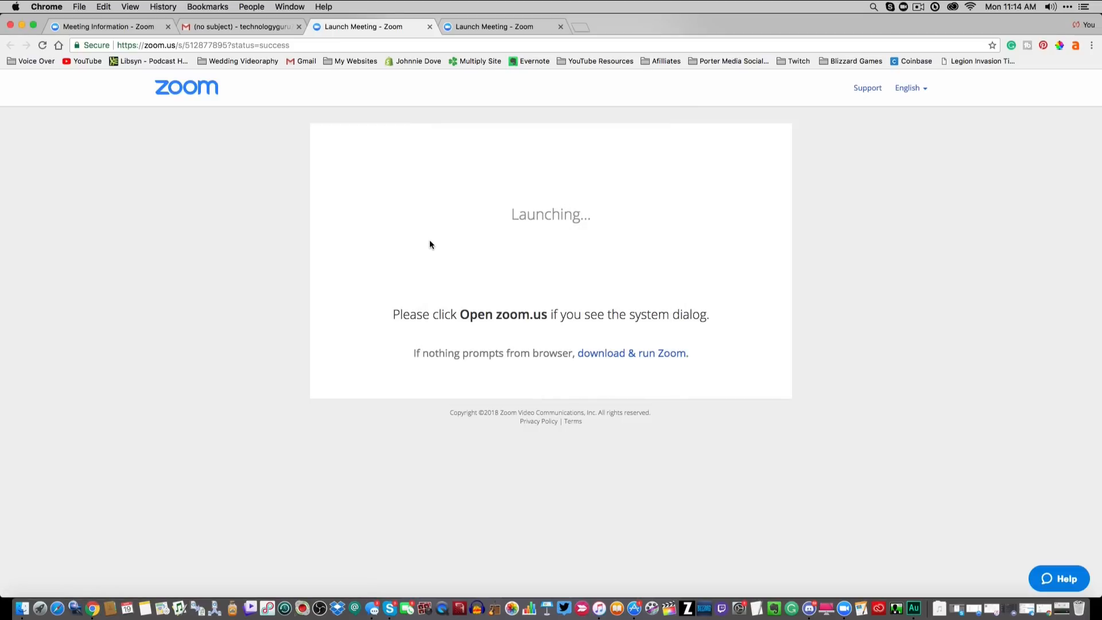
mouse_move(109, 43)
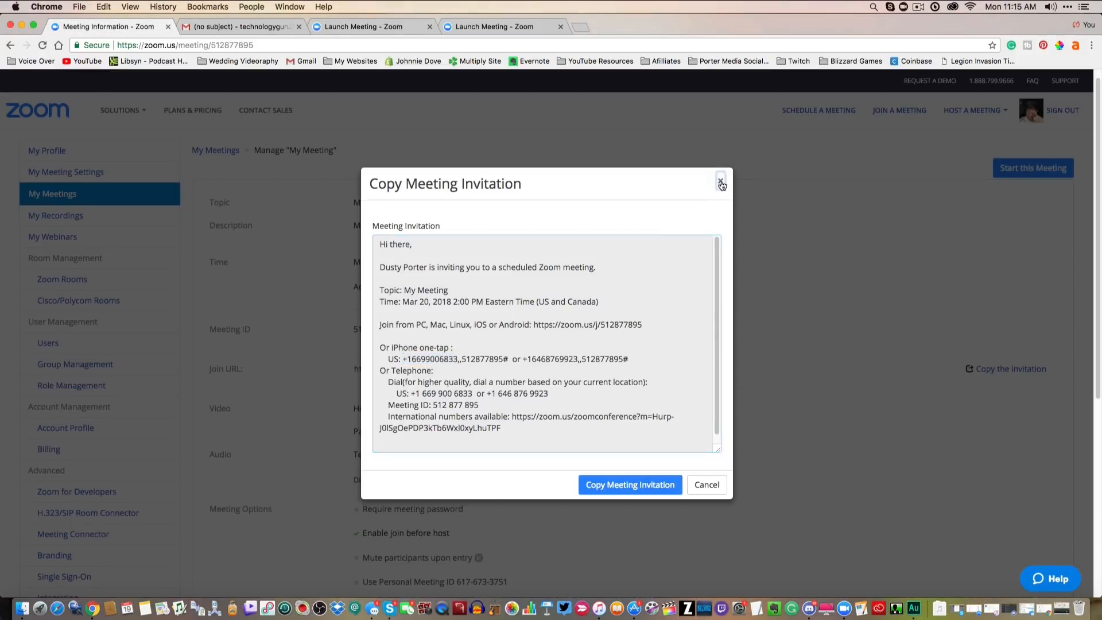
click(720, 185)
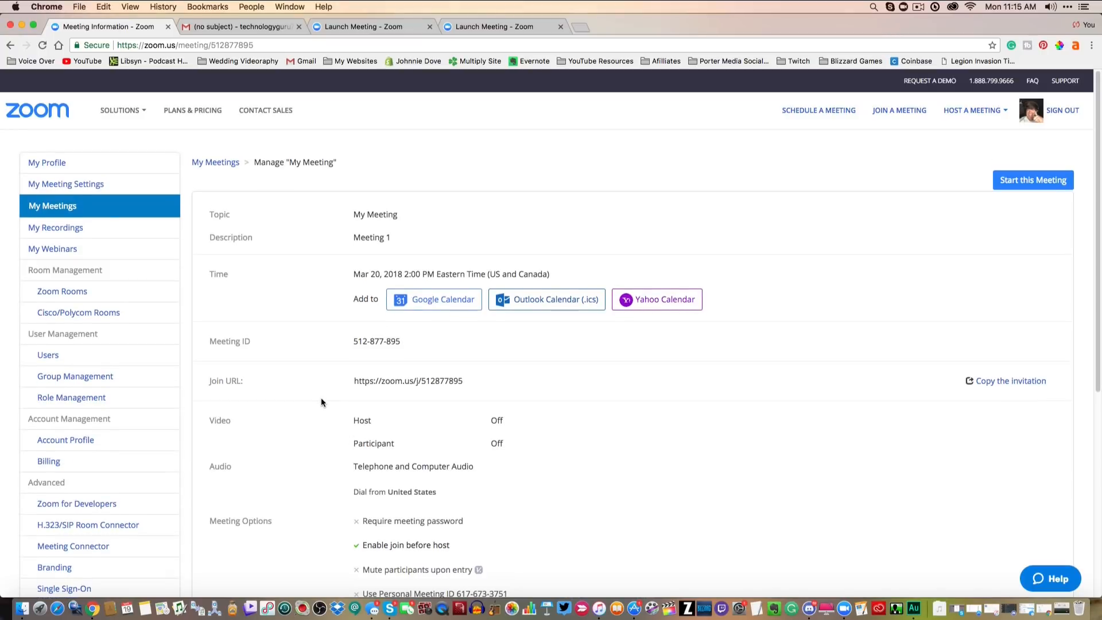